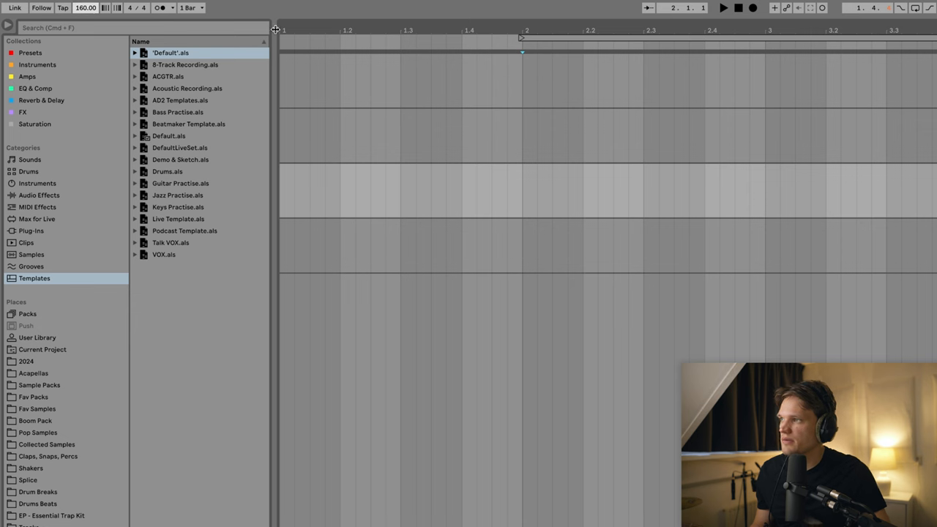
{"action": "mouse_move", "coordinate": [519, 186]}
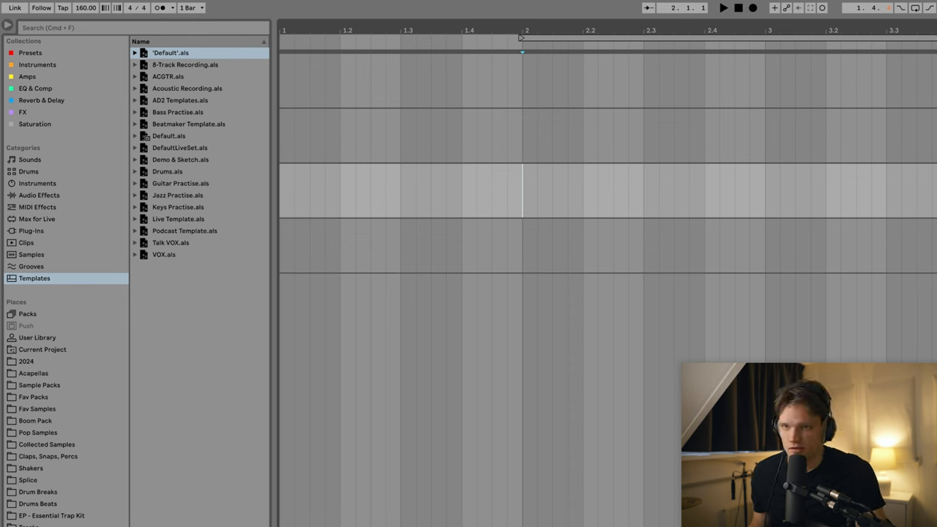
- Dip the guitar's low-mids, high-cut near 8 kHz, and set Axx to -5.3 threshold, -2.6 gain
{"action": "type", "text": "l2"}
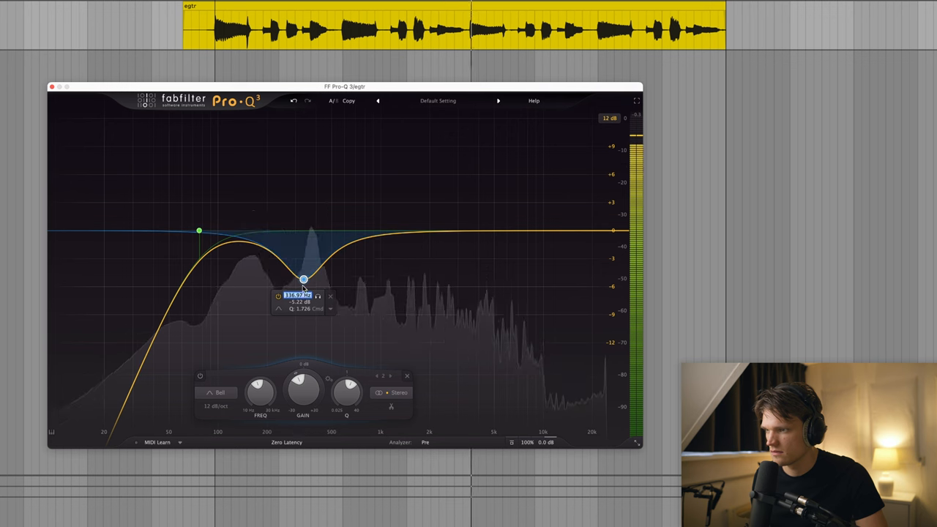
{"action": "left_click_drag", "start_coordinate": [303, 278], "coordinate": [320, 223]}
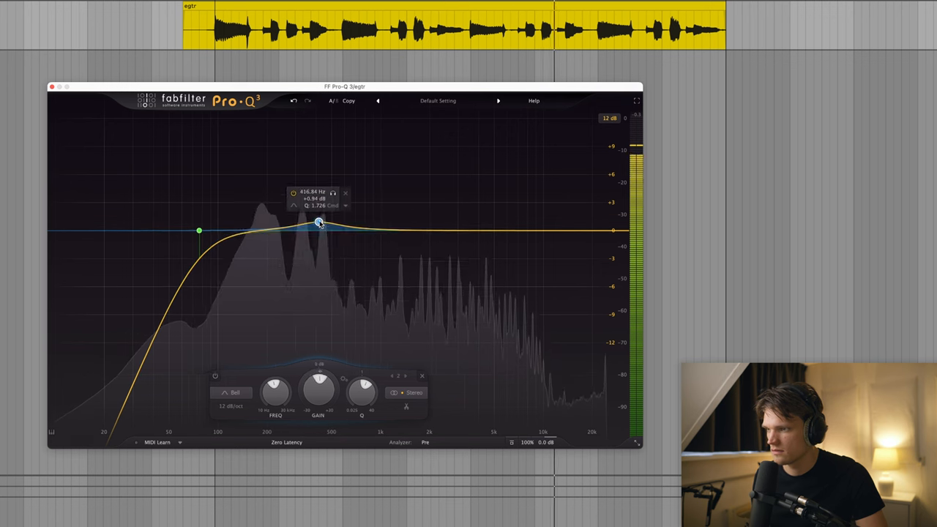
{"action": "left_click_drag", "start_coordinate": [318, 222], "coordinate": [303, 246]}
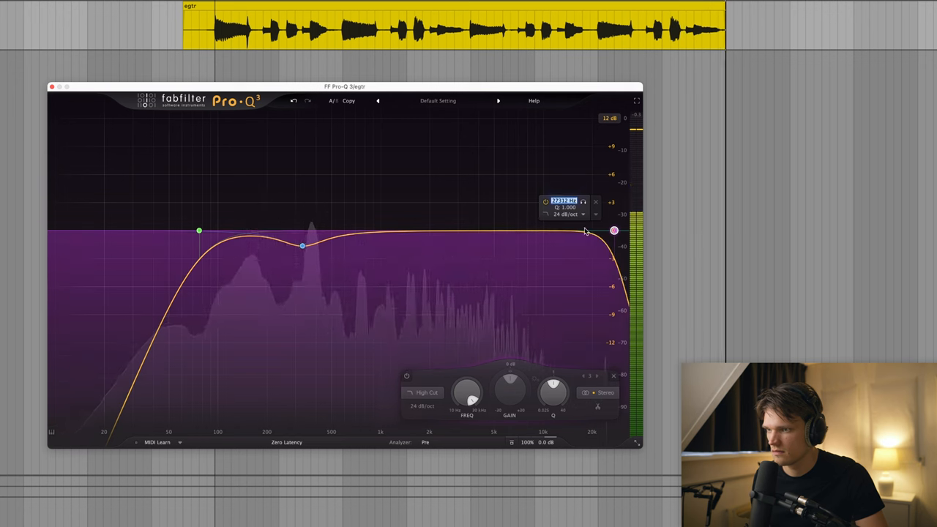
{"action": "left_click_drag", "start_coordinate": [614, 231], "coordinate": [536, 232]}
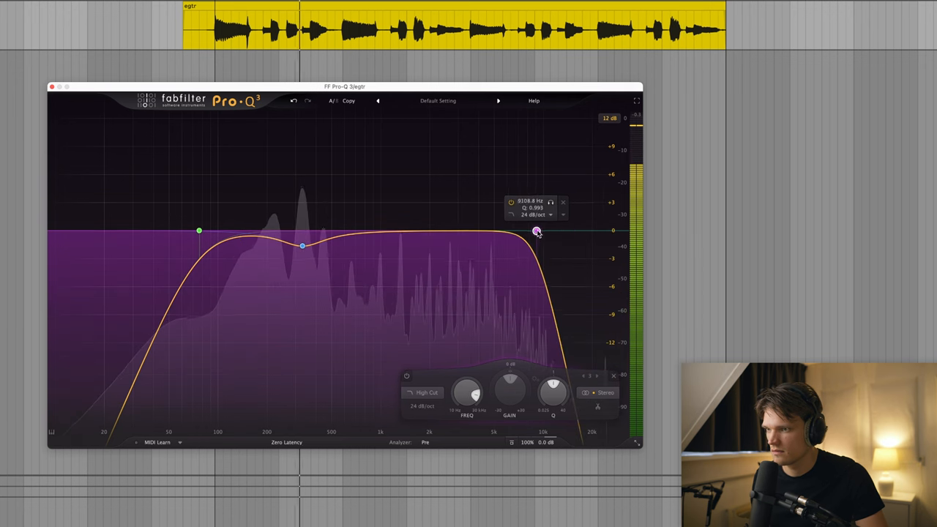
{"action": "left_click_drag", "start_coordinate": [537, 231], "coordinate": [557, 235]}
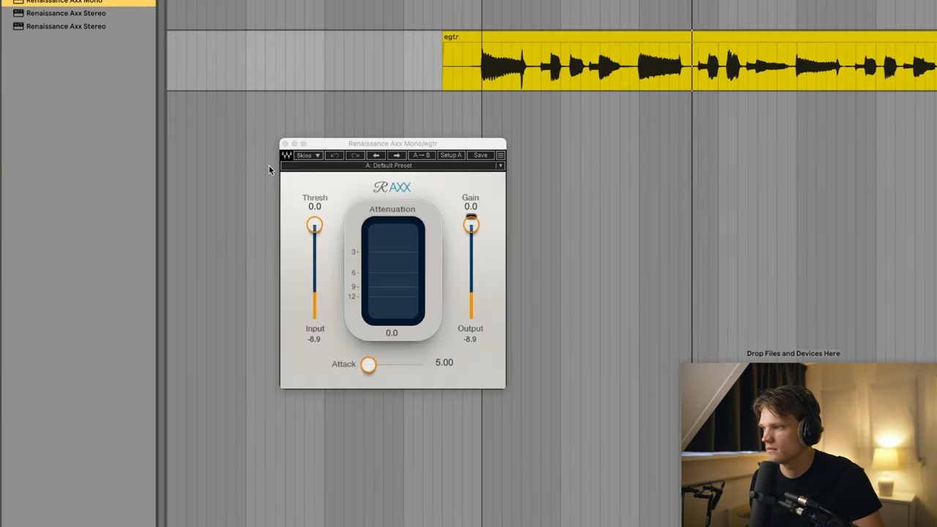
{"action": "left_click_drag", "start_coordinate": [314, 225], "coordinate": [314, 233]}
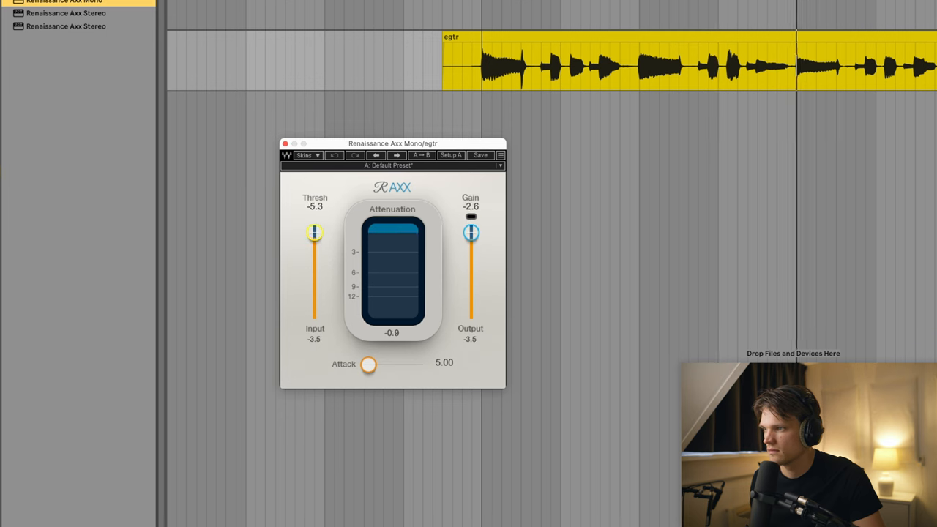
{"action": "left_click_drag", "start_coordinate": [368, 364], "coordinate": [390, 364]}
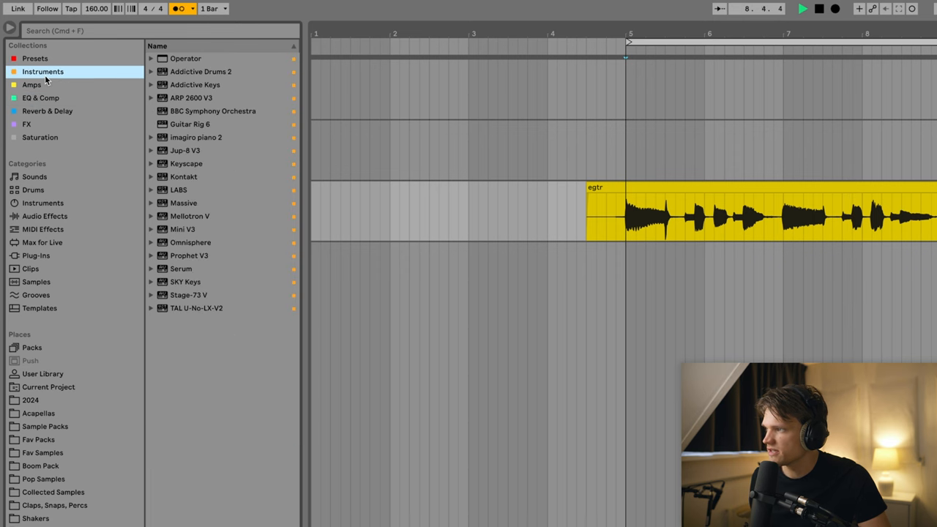
- Load Archetype Cory Wong on the egtr guitar with a Thom Pankhurst artist preset
{"action": "left_click", "coordinate": [31, 84]}
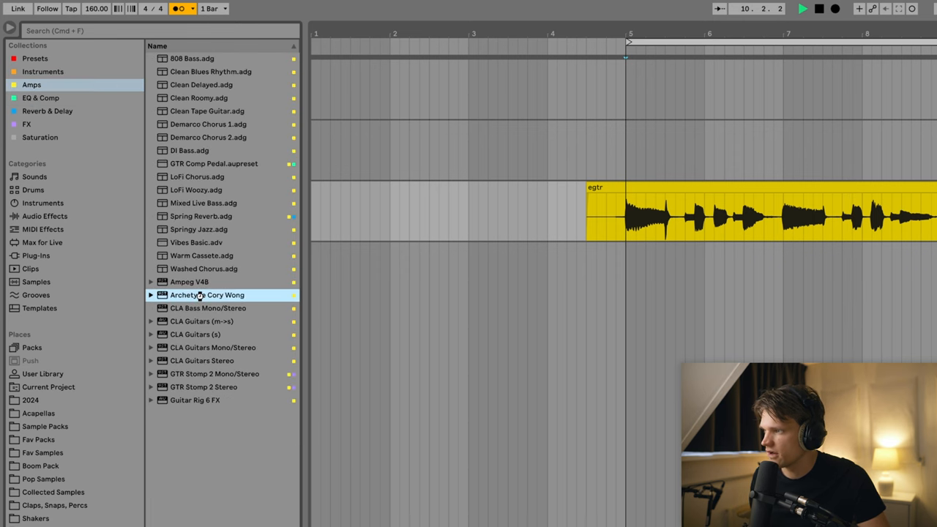
{"action": "double_click", "coordinate": [207, 295]}
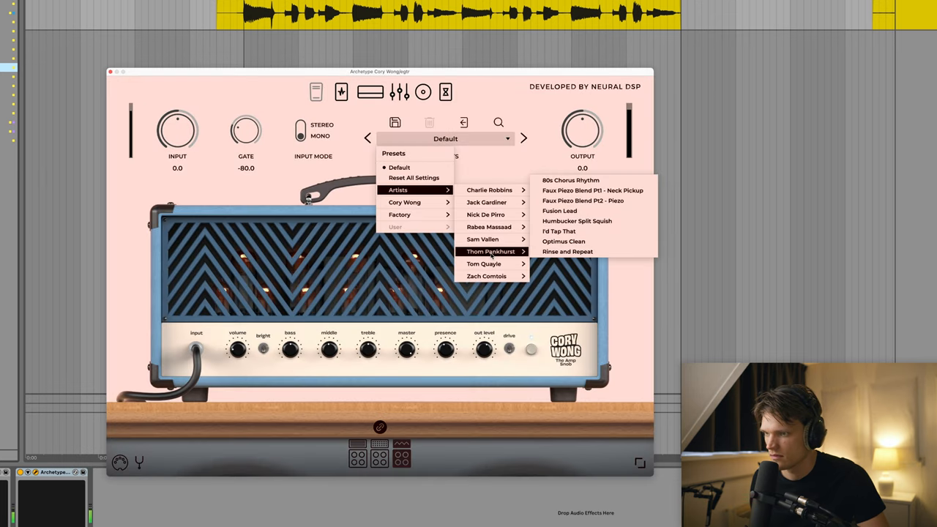
{"action": "mouse_move", "coordinate": [498, 251]}
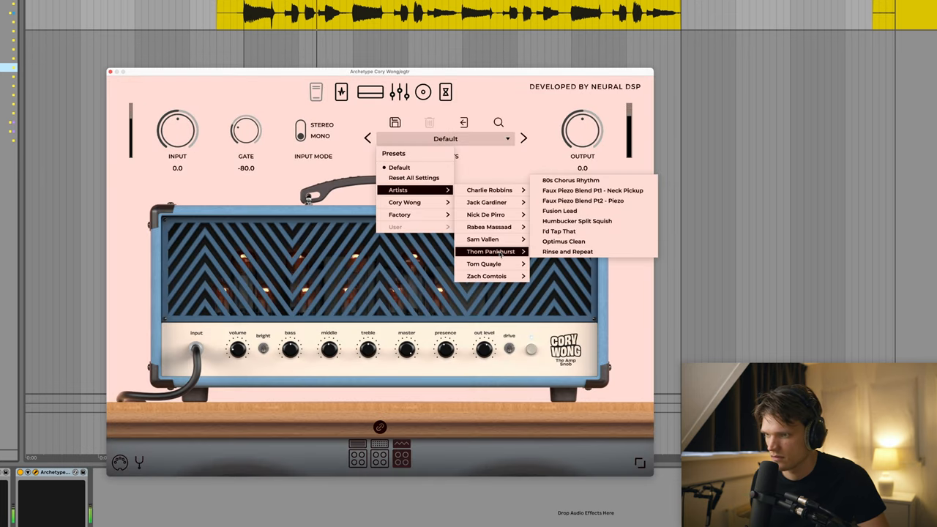
{"action": "left_click", "coordinate": [564, 240]}
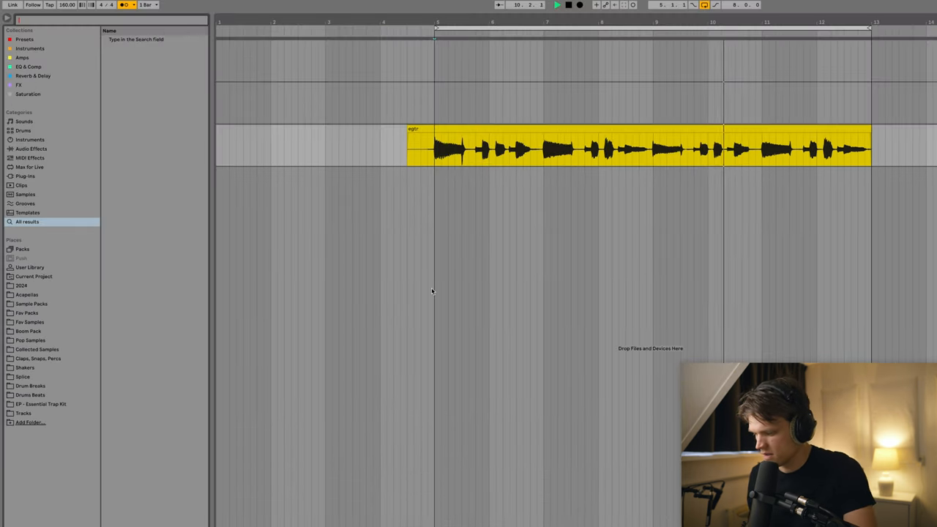
- Load the J37 tape plug-in and the Quick Slap delay rack, adjusting the slap chain volume
{"action": "type", "text": "J37"}
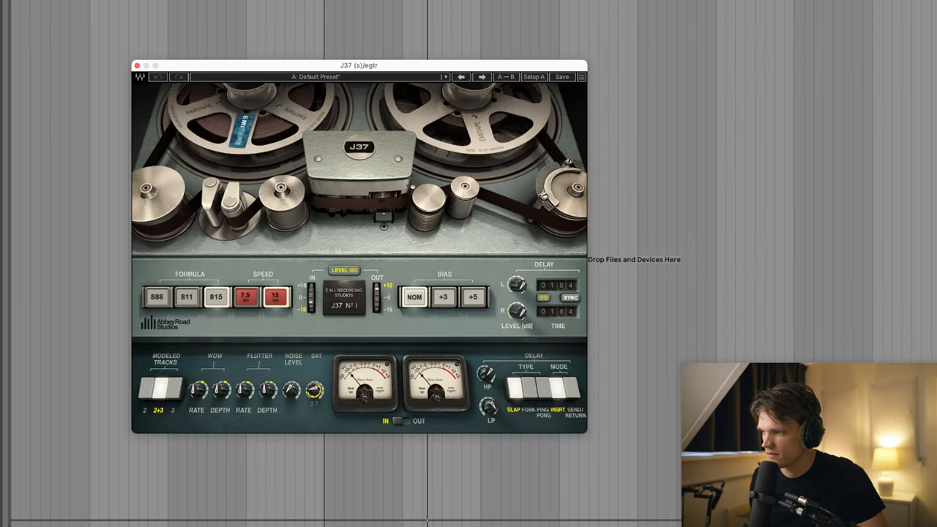
{"action": "left_click_drag", "start_coordinate": [197, 388], "coordinate": [197, 399]}
{"action": "type", "text": "sl"}
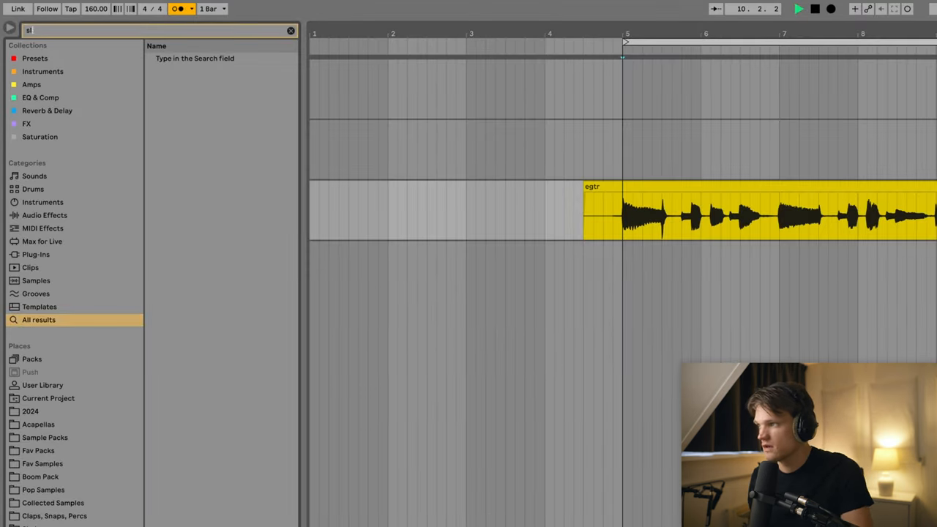
{"action": "type", "text": "ap"}
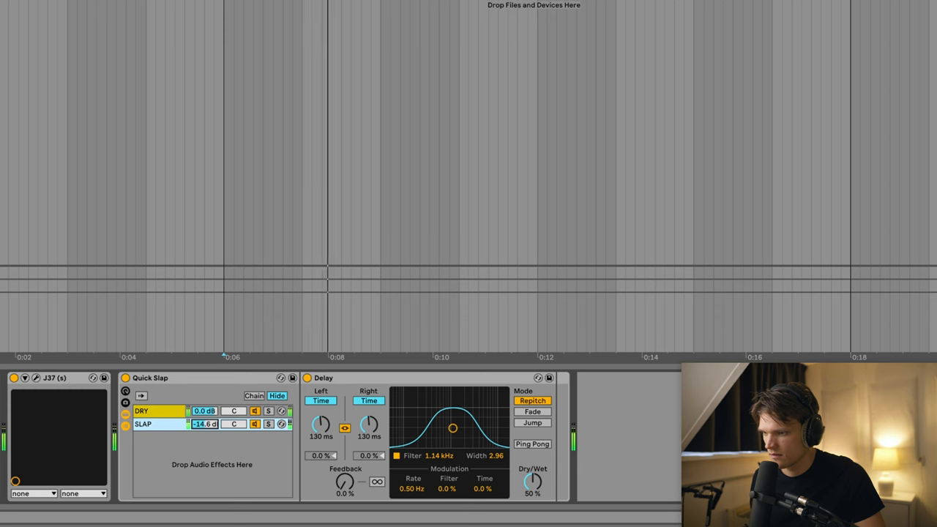
{"action": "left_click_drag", "start_coordinate": [205, 425], "coordinate": [205, 432]}
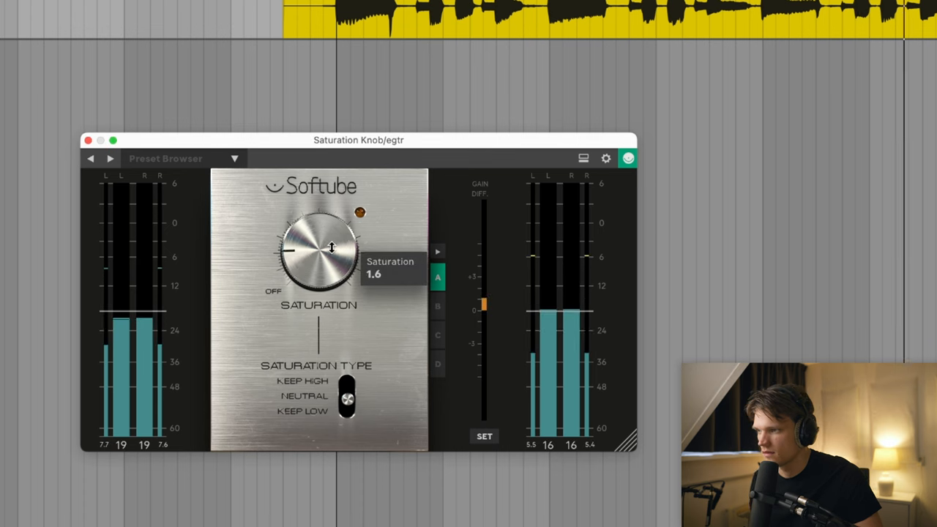
- Raise the Softube Saturation Knob's Saturation to about 1.6 on the guitar
{"action": "left_click_drag", "start_coordinate": [330, 246], "coordinate": [331, 264]}
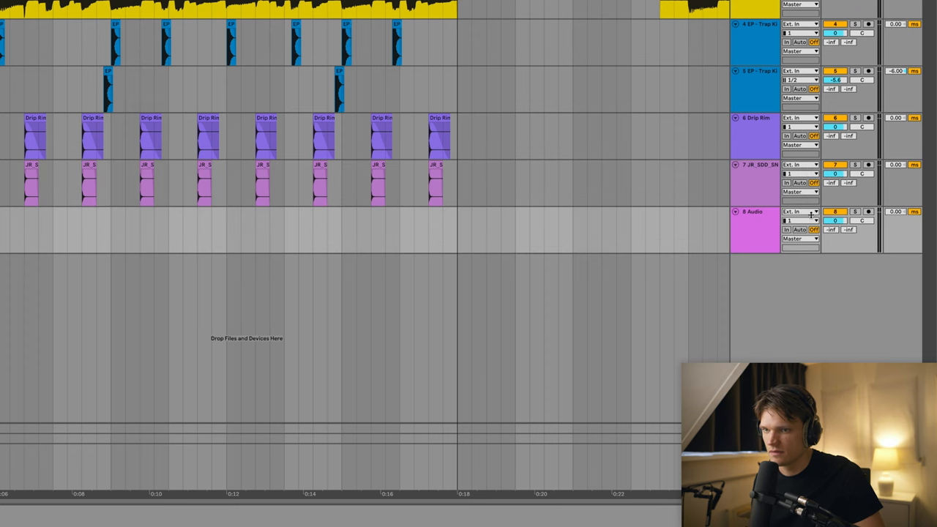
- Record track 8 from the 3 SM7B input and quantize the hits at 56% strength
{"action": "left_click", "coordinate": [799, 211]}
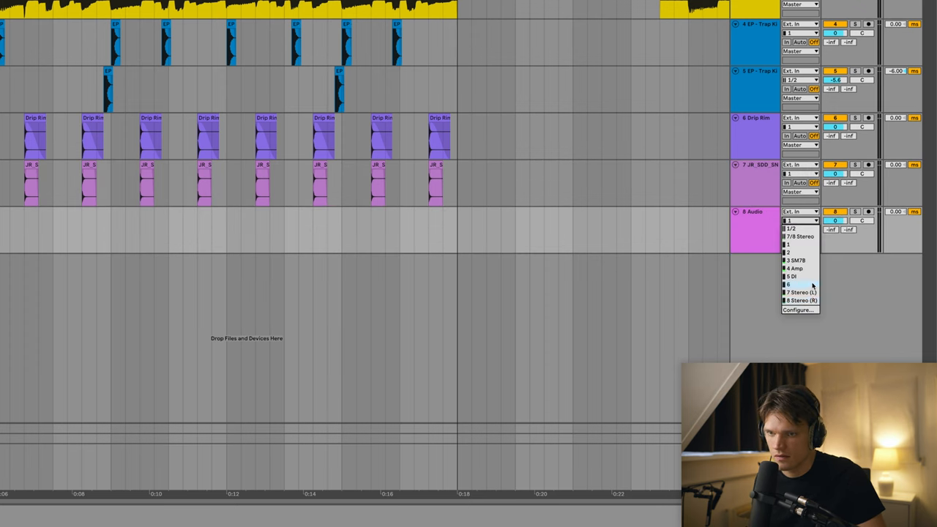
{"action": "mouse_move", "coordinate": [809, 259]}
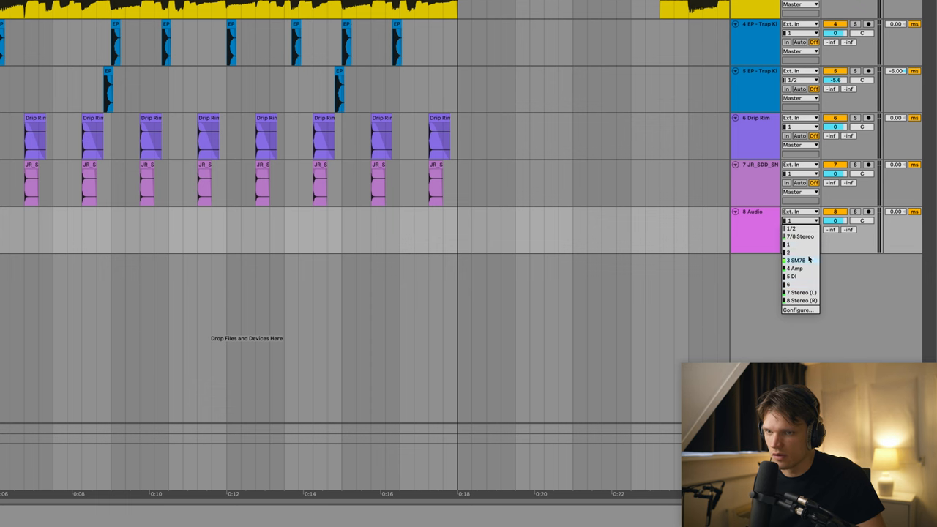
{"action": "left_click", "coordinate": [799, 235]}
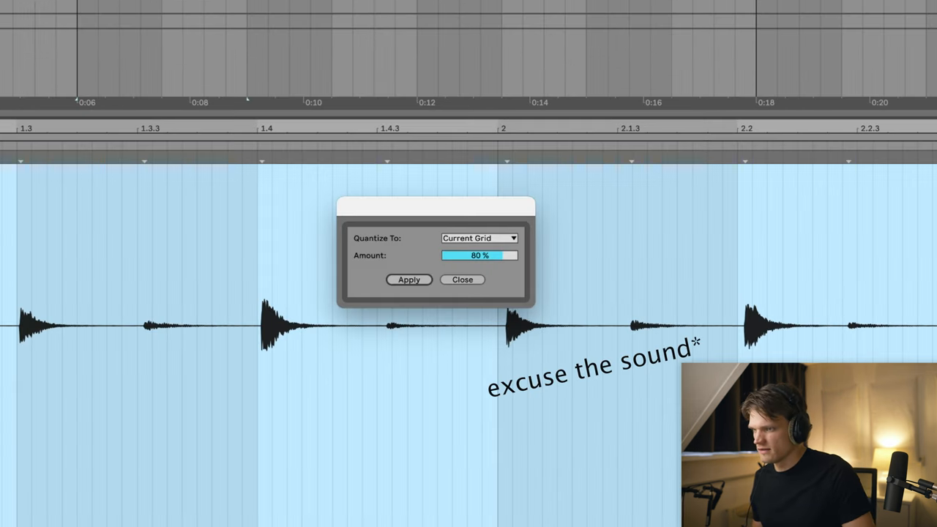
{"action": "left_click_drag", "start_coordinate": [505, 255], "coordinate": [479, 254]}
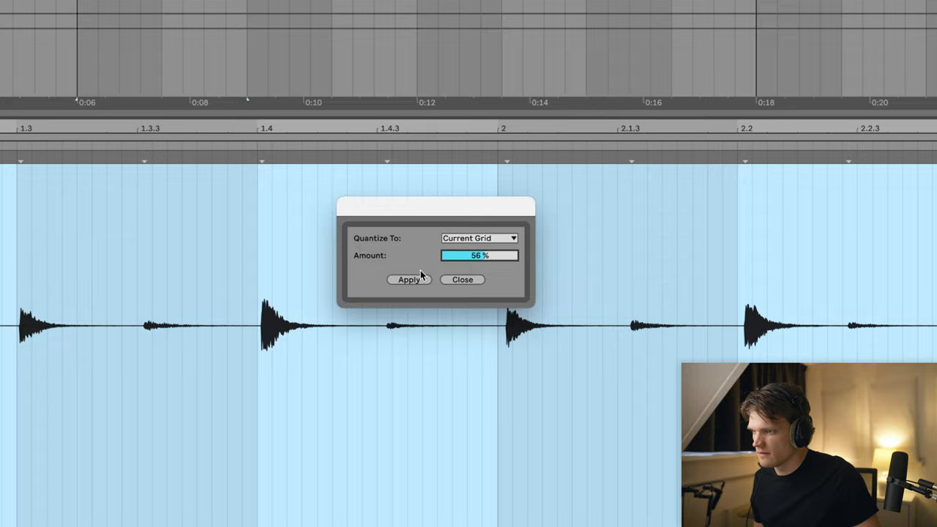
{"action": "left_click", "coordinate": [462, 279]}
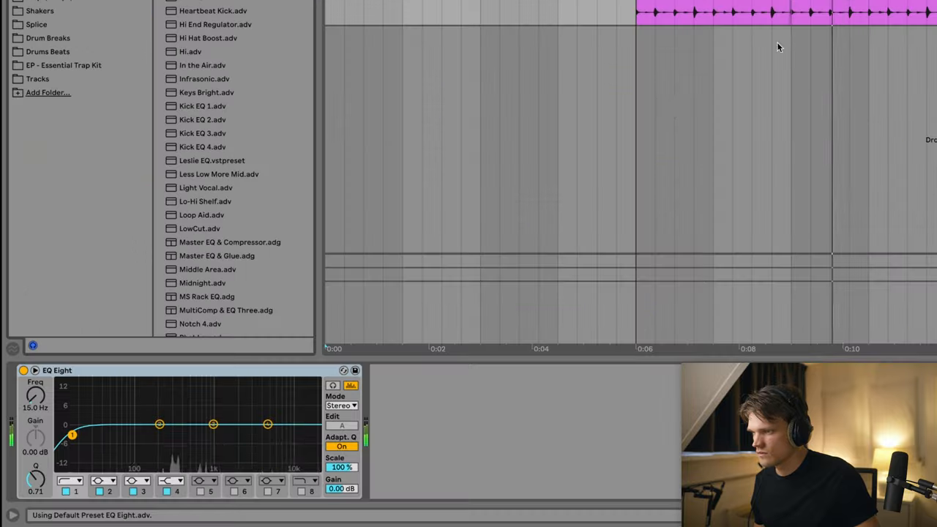
- Give the percussion's EQ Eight a ~100 Hz low cut and an ~18 kHz high cut
{"action": "left_click_drag", "start_coordinate": [71, 435], "coordinate": [137, 436]}
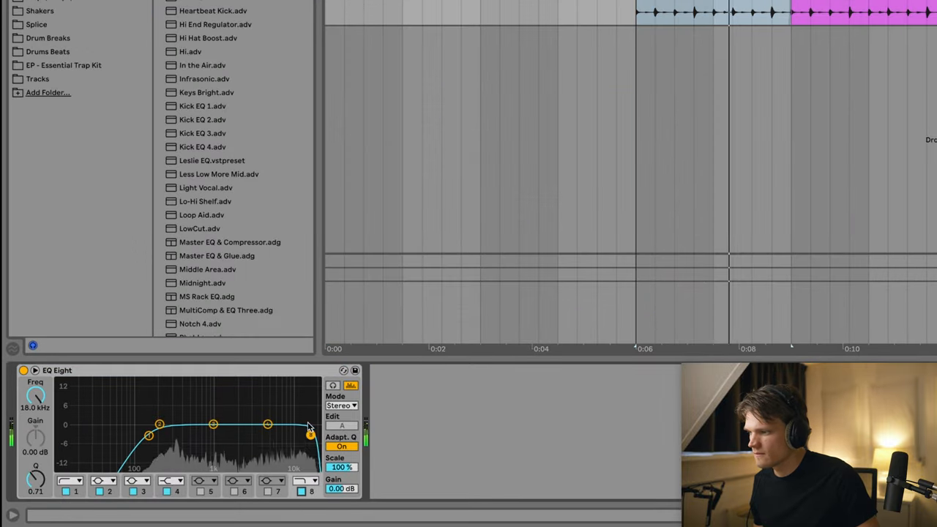
{"action": "left_click_drag", "start_coordinate": [307, 428], "coordinate": [300, 437]}
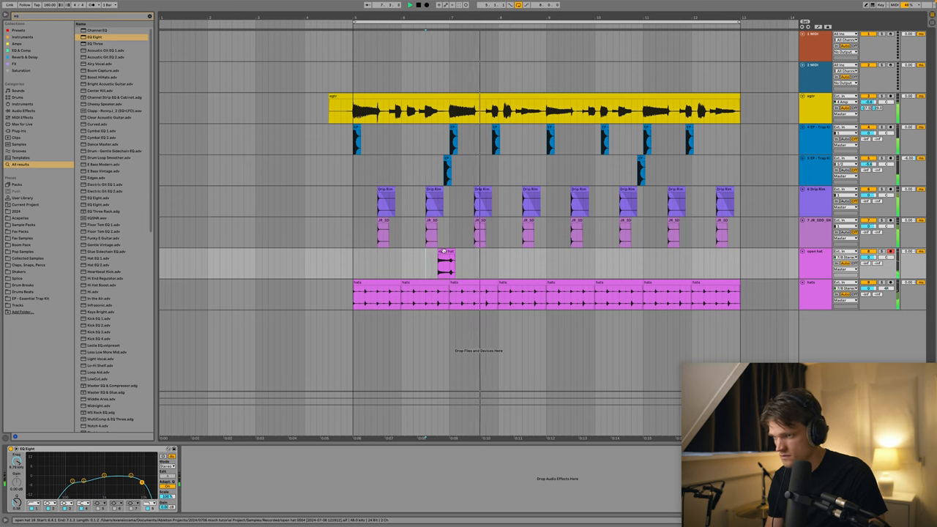
- Drag the open hat clip right to a later bar, then nudge it further along
{"action": "left_click_drag", "start_coordinate": [445, 264], "coordinate": [541, 263]}
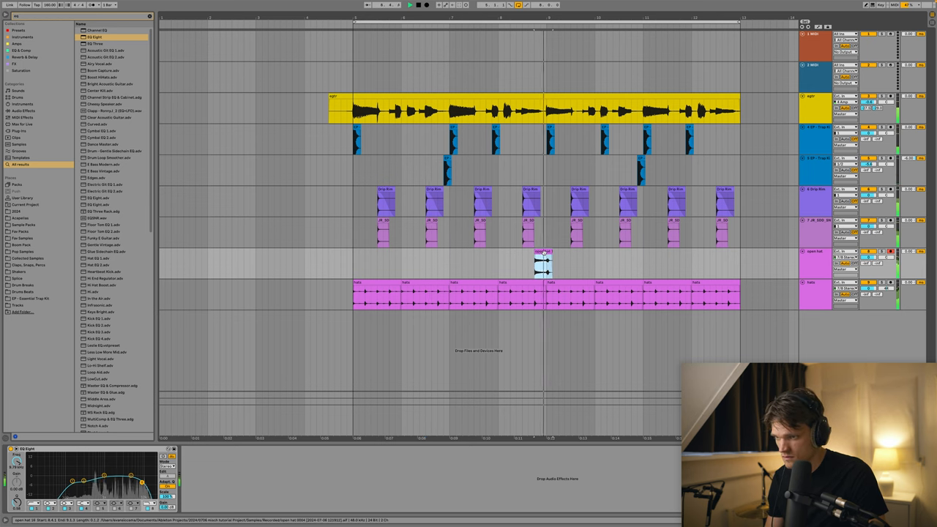
{"action": "left_click_drag", "start_coordinate": [545, 267], "coordinate": [577, 268]}
{"action": "type", "text": "ren"}
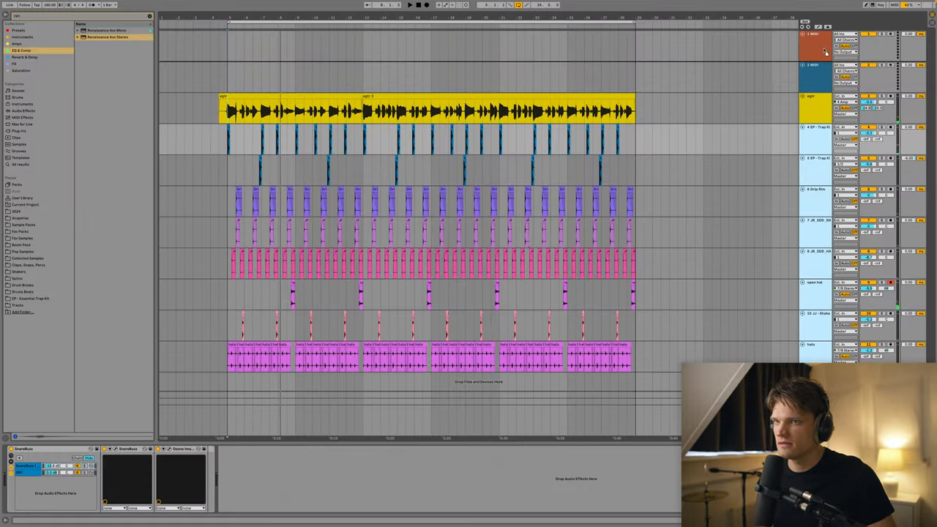
- Scroll down the track list to view the tracks below the new drums group
{"action": "scroll", "scroll_direction": "down", "scroll_amount": 3}
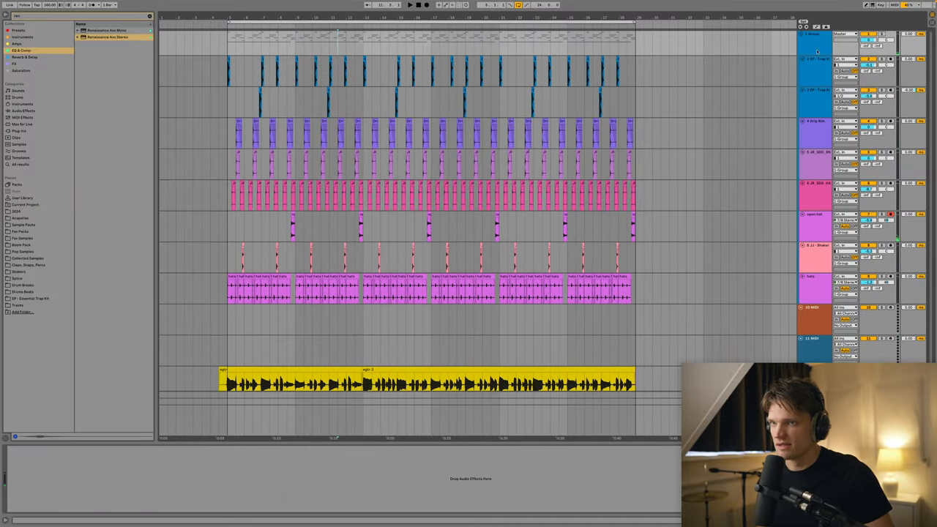
- Load Soundtoys Little Radiator on the drums group and adjust one of its controls
{"action": "left_click", "coordinate": [409, 6]}
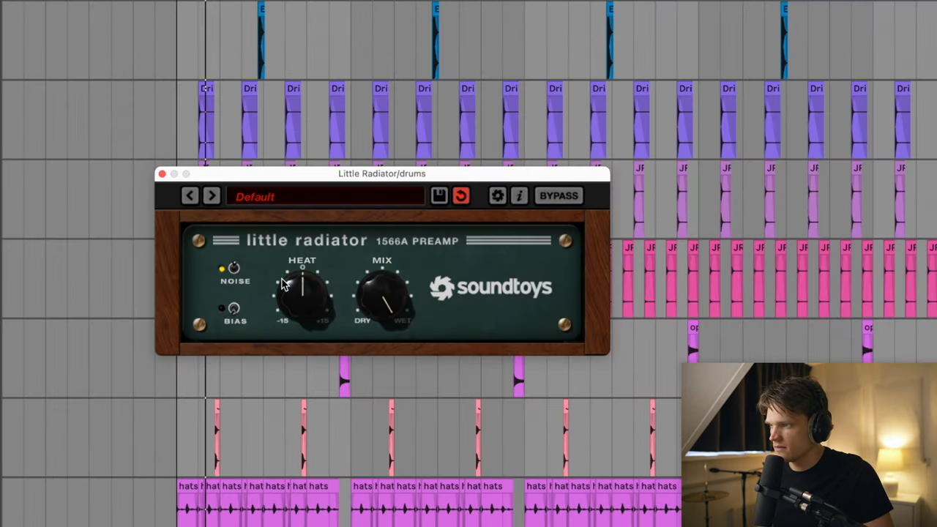
{"action": "left_click_drag", "start_coordinate": [303, 289], "coordinate": [302, 315]}
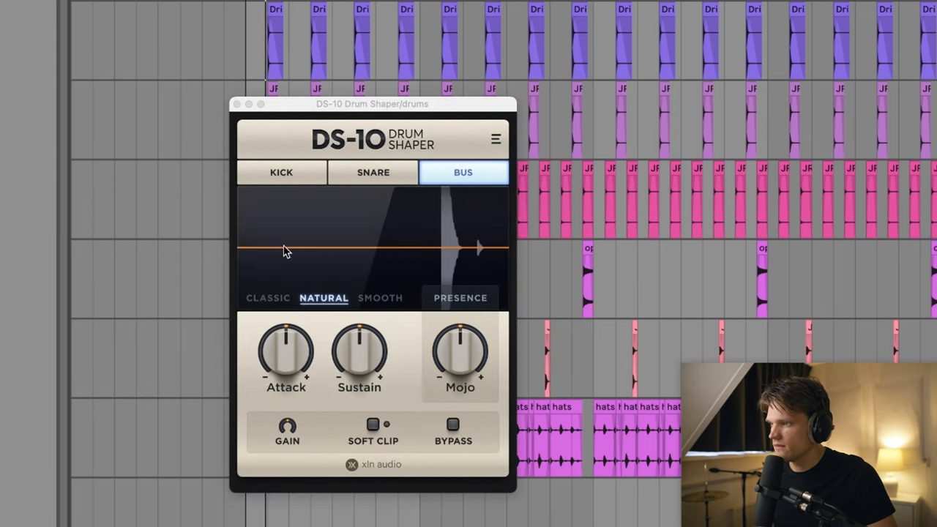
- Adjust the DS-10 Drum Shaper attack on the drums bus and fine-tune its gain
{"action": "left_click_drag", "start_coordinate": [461, 355], "coordinate": [460, 344]}
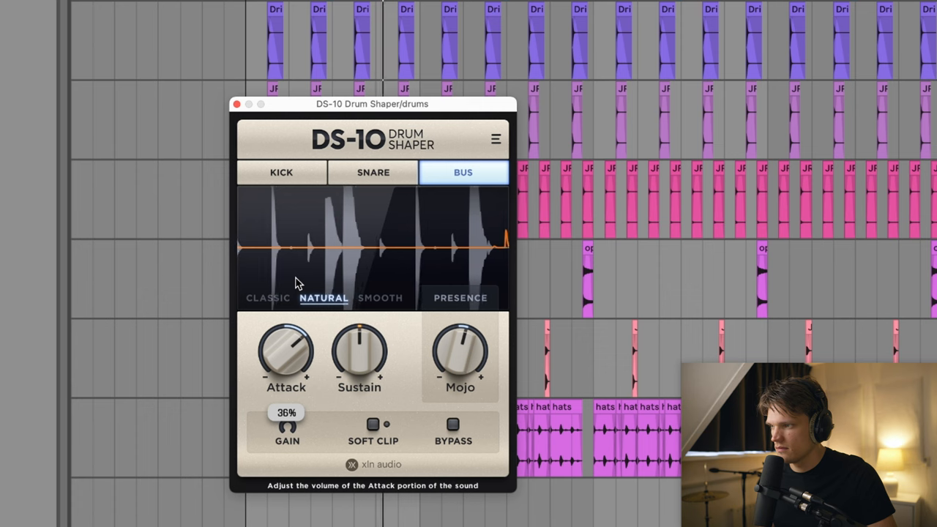
{"action": "left_click_drag", "start_coordinate": [287, 410], "coordinate": [287, 425]}
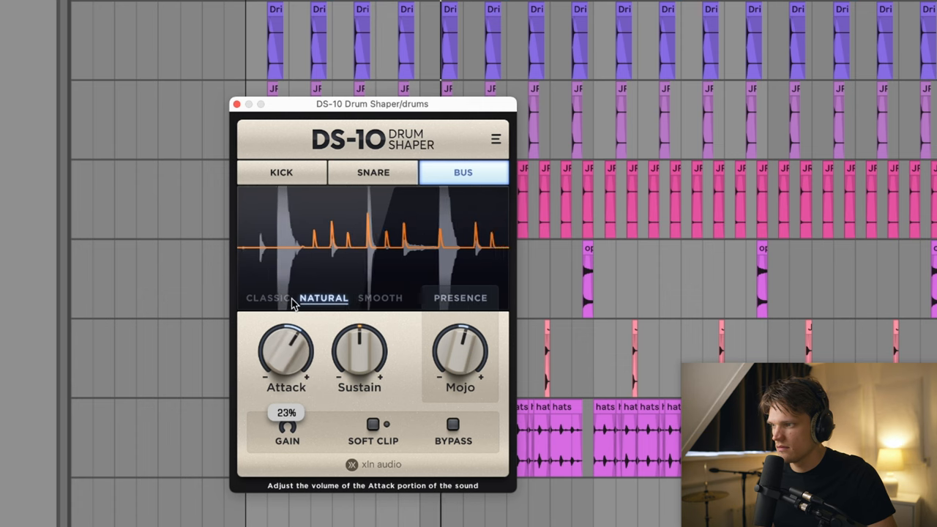
{"action": "left_click_drag", "start_coordinate": [287, 414], "coordinate": [287, 439]}
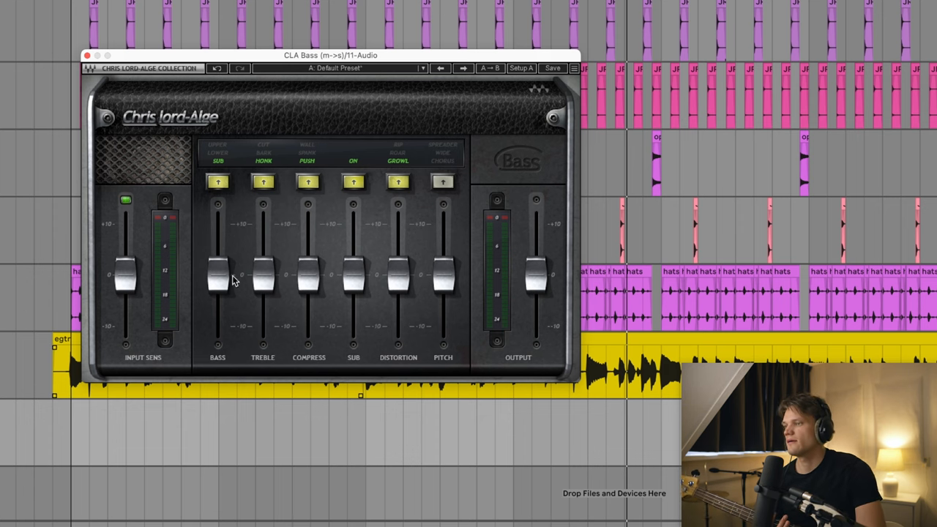
- Raise the CLA Bass Bass fader to boost the bass track's low end
{"action": "left_click_drag", "start_coordinate": [125, 281], "coordinate": [124, 263]}
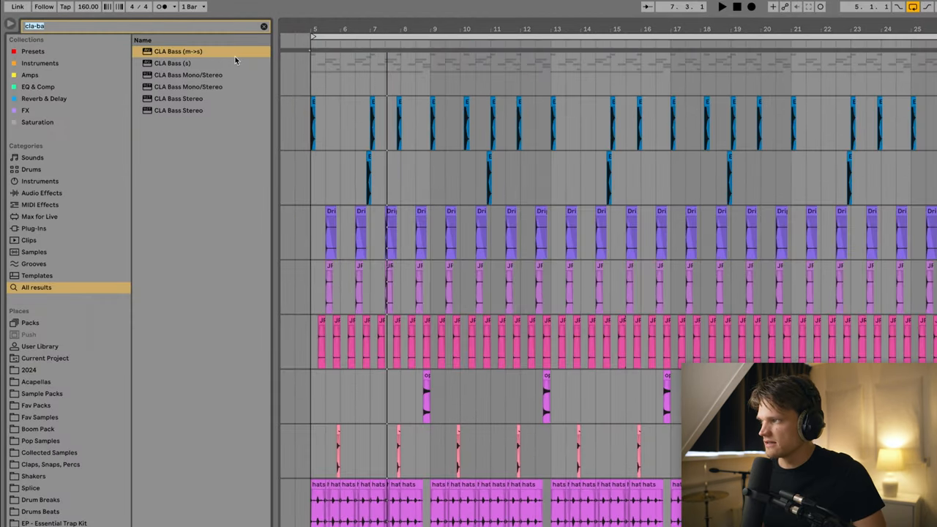
- Add Gate and EQ Eight to the bass, shape its EQ, and lower Axx threshold to -8.6
{"action": "type", "text": "gate"}
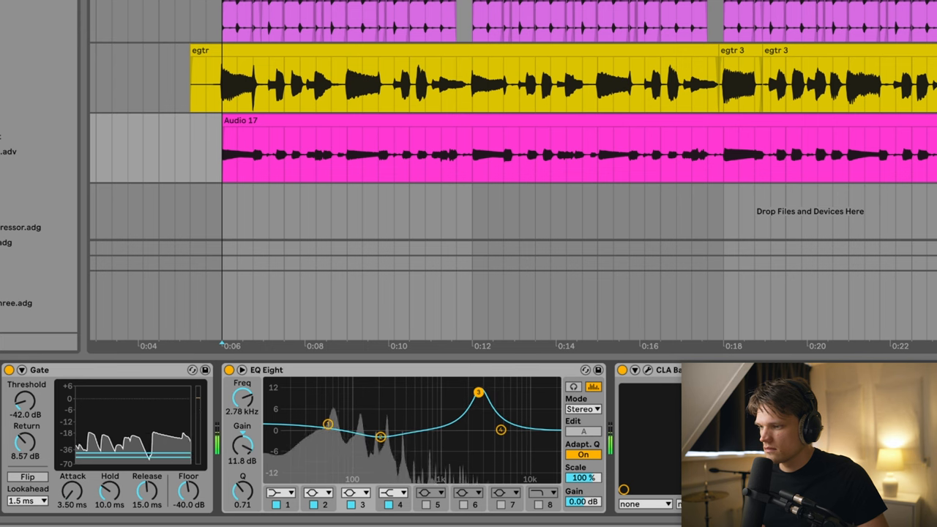
{"action": "left_click_drag", "start_coordinate": [478, 391], "coordinate": [478, 423]}
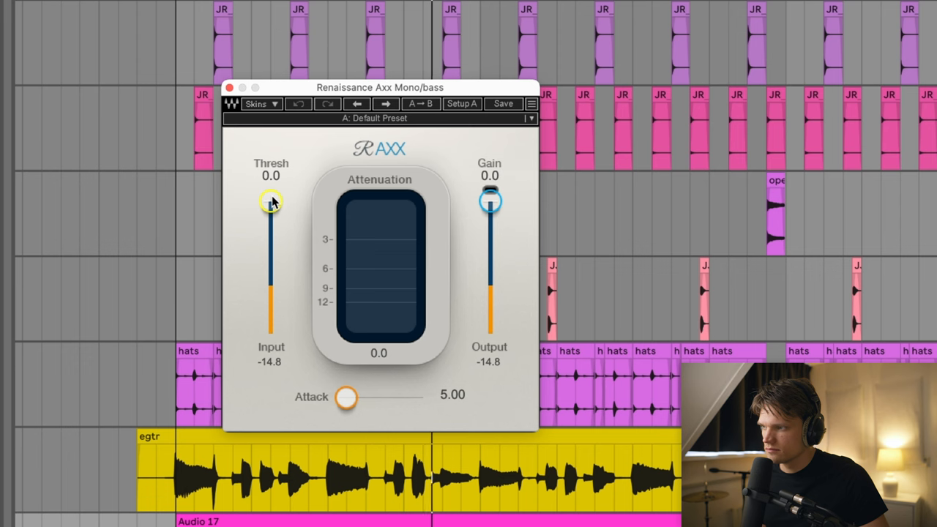
{"action": "left_click_drag", "start_coordinate": [271, 202], "coordinate": [270, 218]}
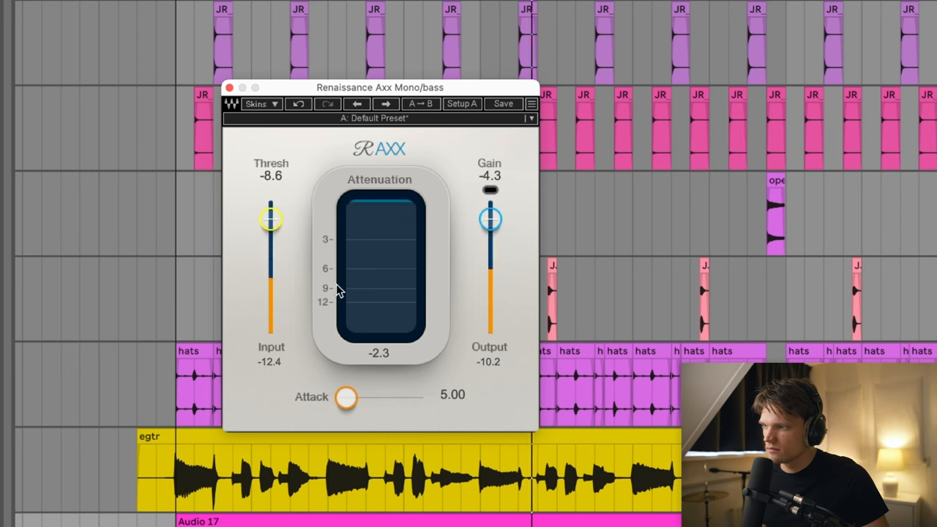
{"action": "left_click_drag", "start_coordinate": [345, 397], "coordinate": [374, 397]}
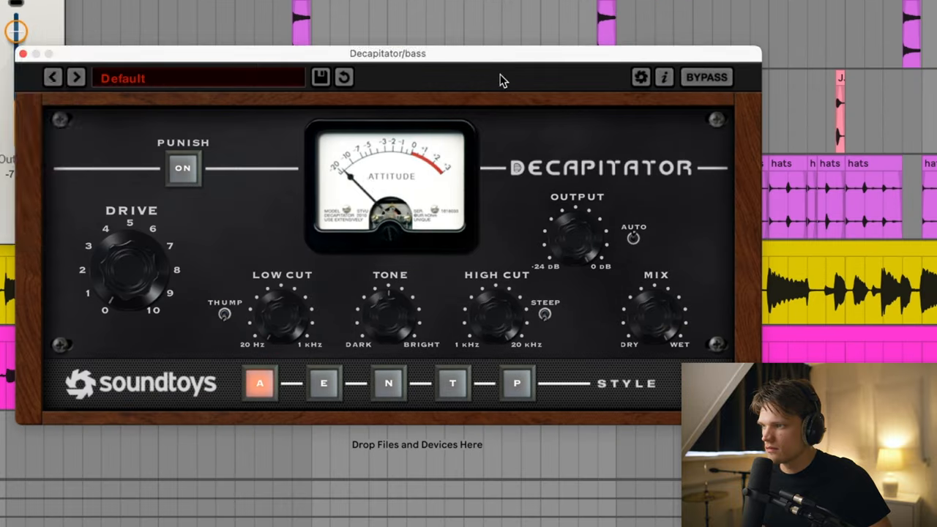
- Load a 01 Bass saturation preset into Decapitator on the bass track
{"action": "left_click", "coordinate": [197, 78]}
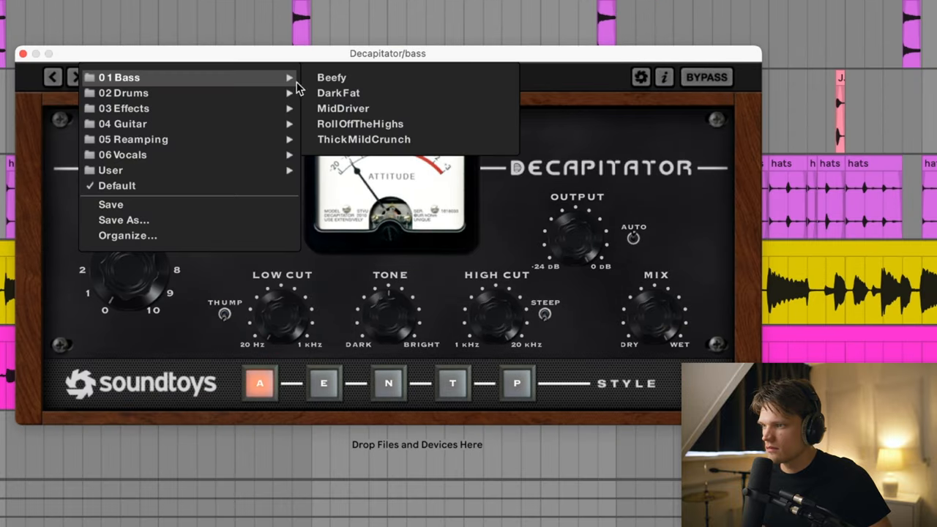
{"action": "left_click", "coordinate": [331, 76]}
{"action": "type", "text": "cr"}
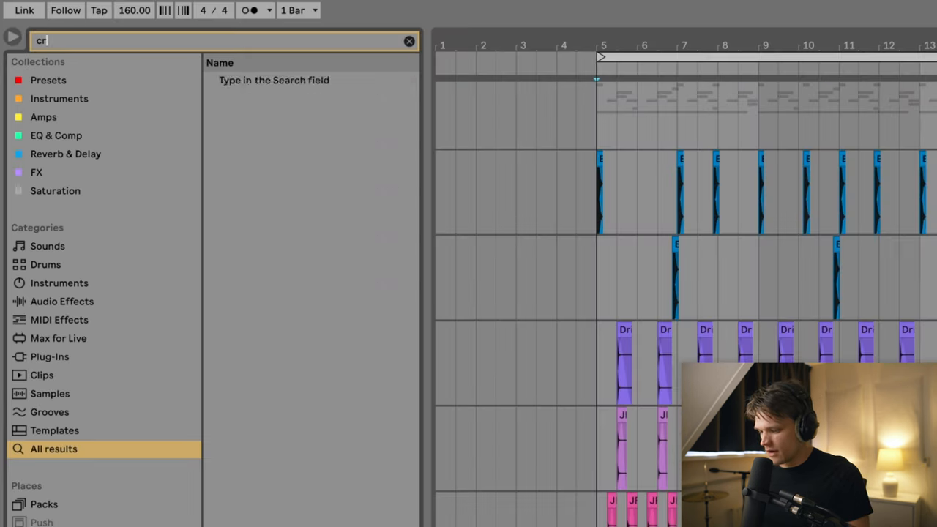
- Place the Cymatics Vinyl Crackle sample on new track 12 and select its clip
{"action": "type", "text": "ack 17"}
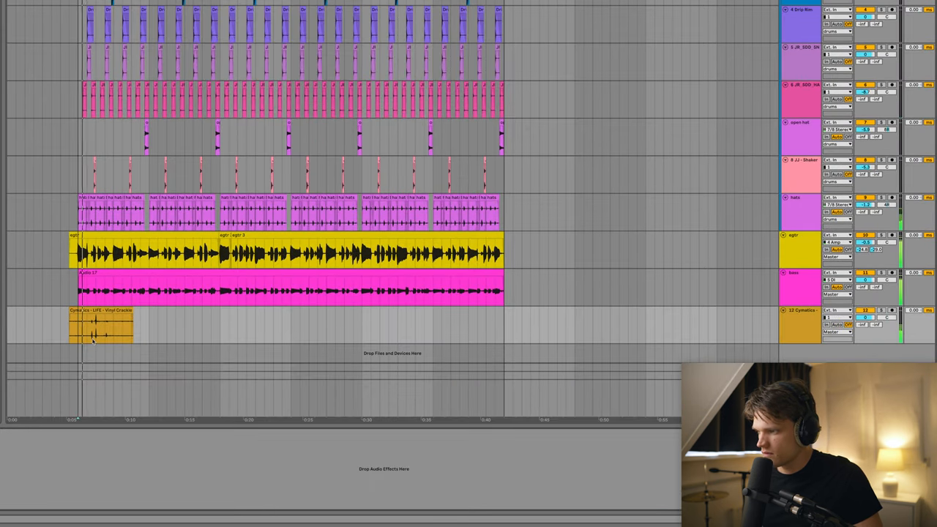
{"action": "left_click", "coordinate": [107, 326]}
{"action": "type", "text": "sidechain"}
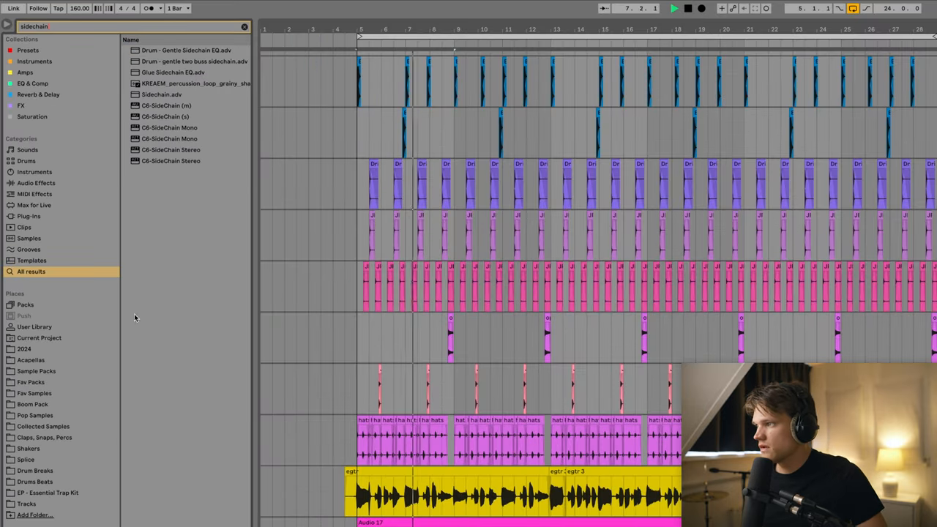
- Add Sidechain.adv to the crackle keyed from track 2, with -4.1 dB threshold and 2.4 dB makeup
{"action": "left_click", "coordinate": [21, 105]}
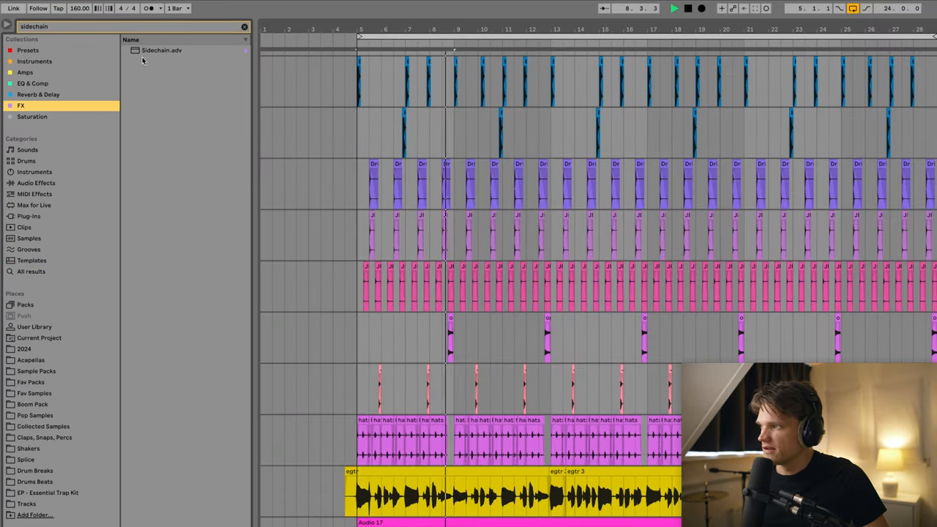
{"action": "double_click", "coordinate": [161, 49]}
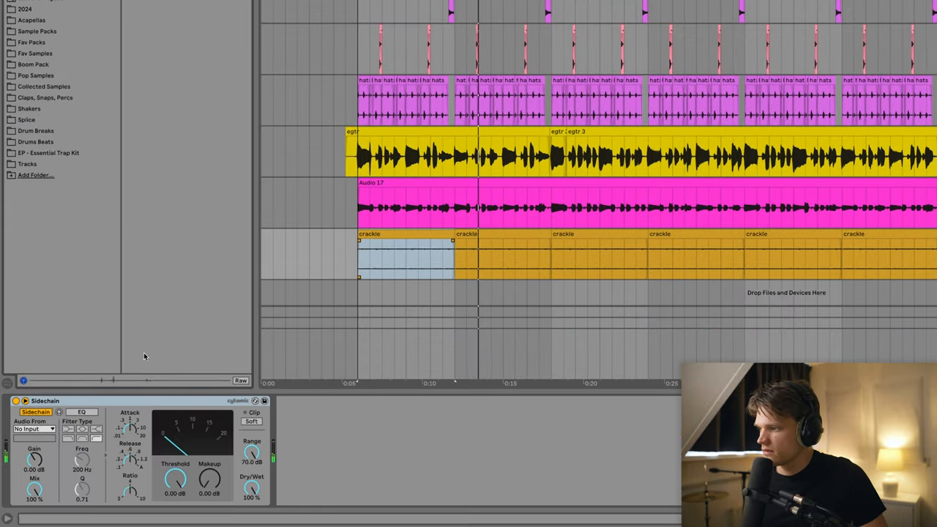
{"action": "left_click", "coordinate": [33, 428]}
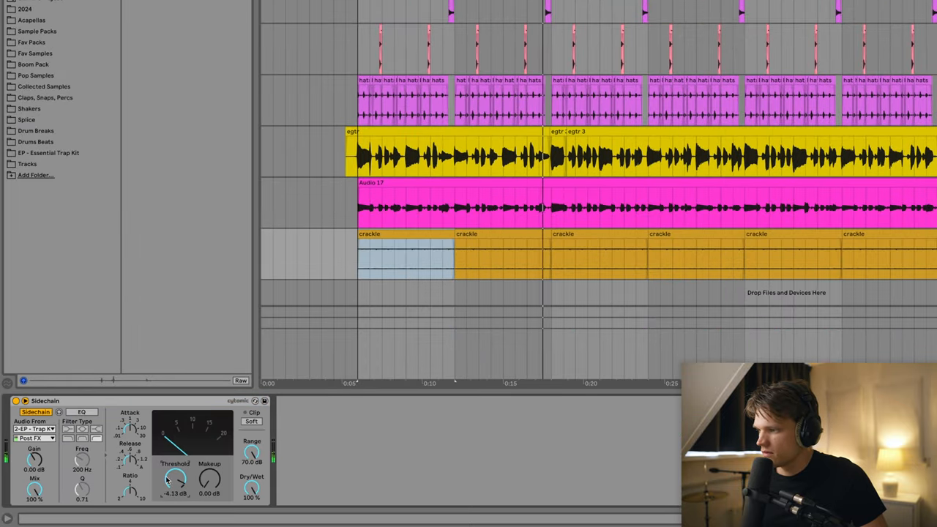
{"action": "left_click_drag", "start_coordinate": [210, 479], "coordinate": [210, 454]}
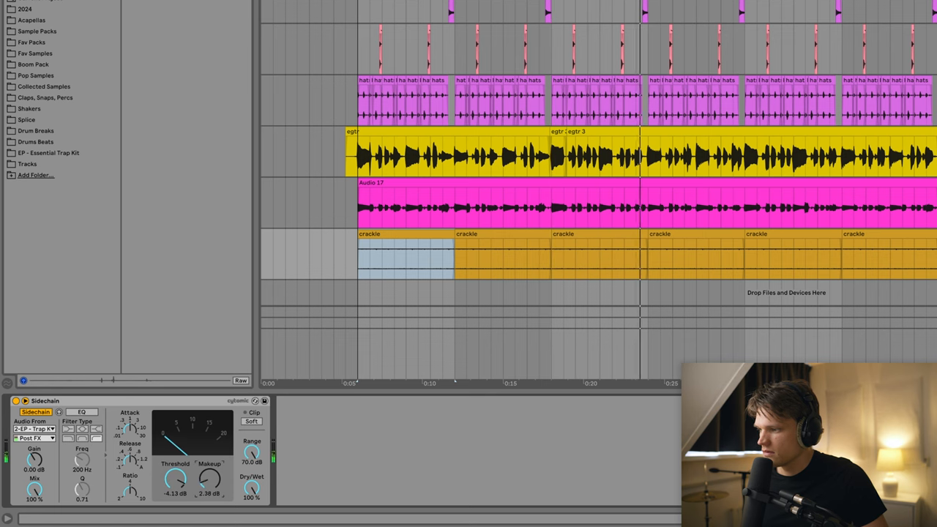
{"action": "left_click", "coordinate": [14, 401]}
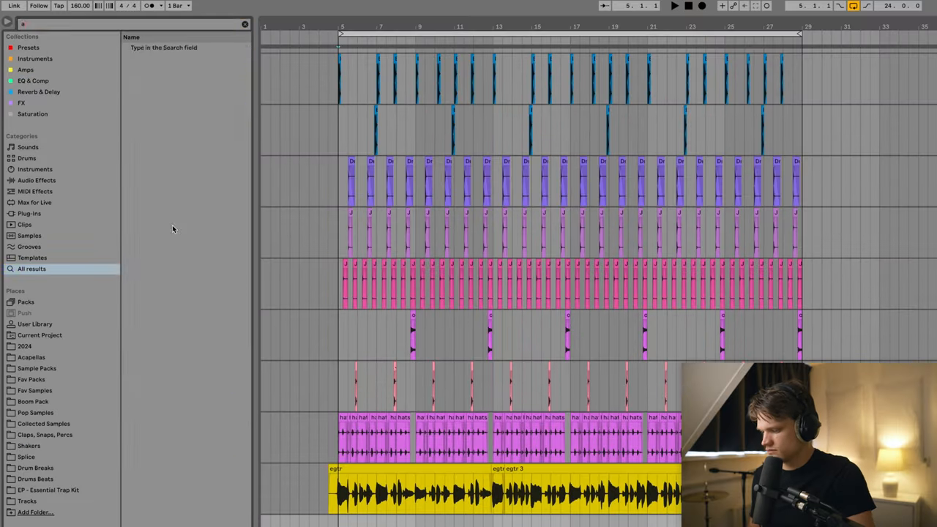
- Enter a new term in the browser search field to find the next sound
{"action": "type", "text": "rch"}
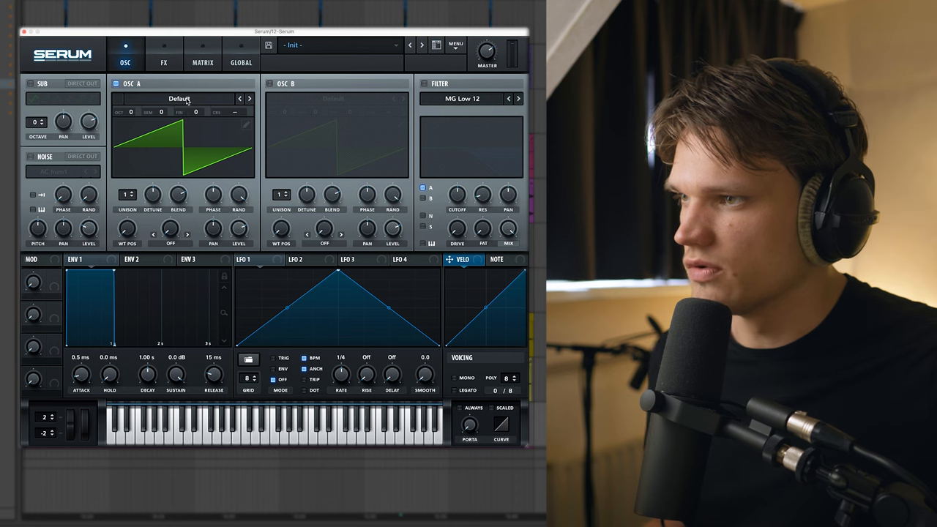
- Load the DS Saw and Tri wavetable into Serum's Osc A and raise ENV 1 attack to 45 ms
{"action": "left_click", "coordinate": [250, 98]}
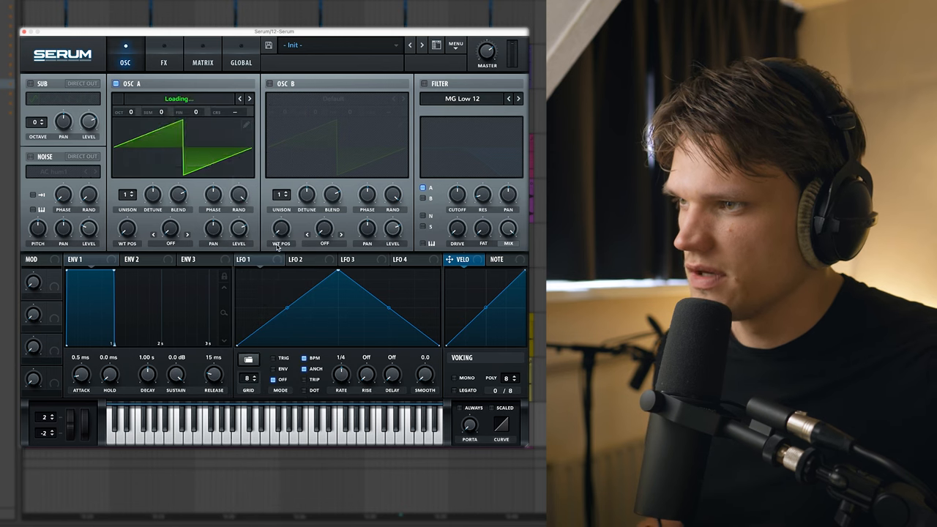
{"action": "left_click", "coordinate": [249, 98]}
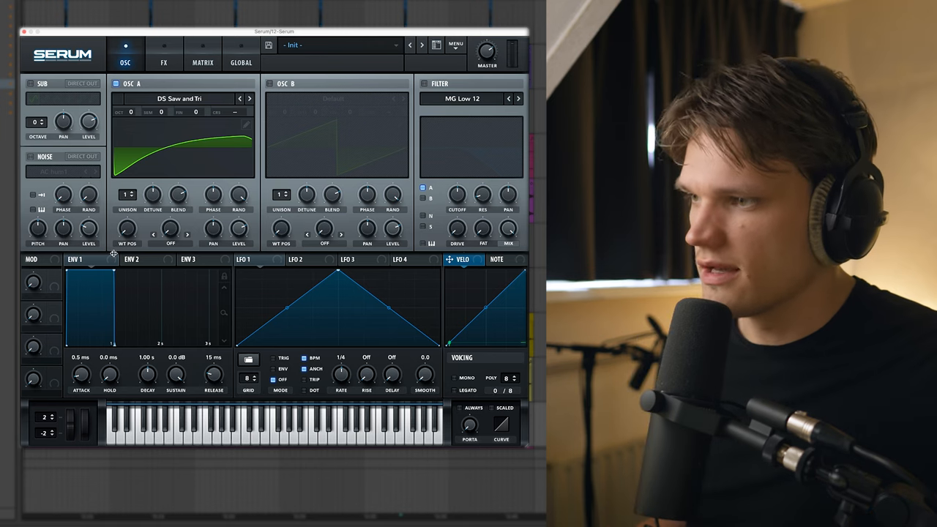
{"action": "mouse_move", "coordinate": [106, 262]}
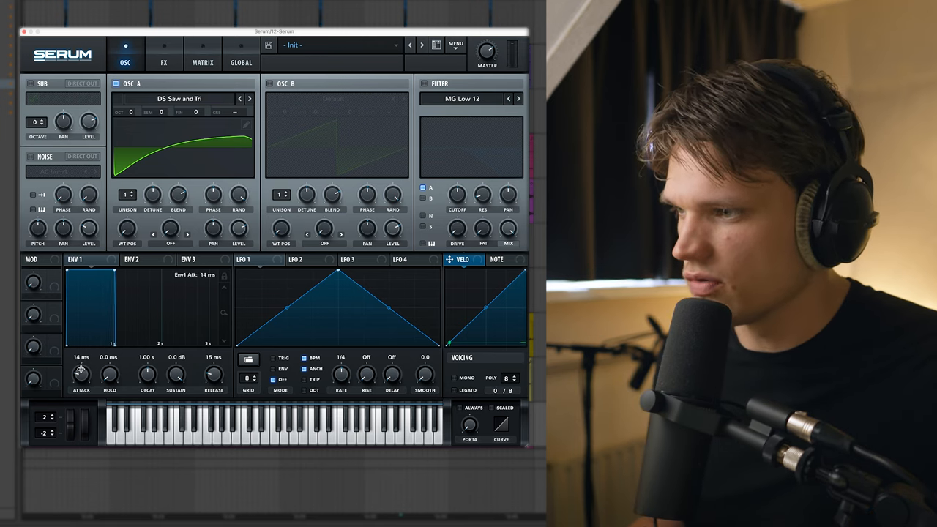
{"action": "left_click_drag", "start_coordinate": [147, 375], "coordinate": [147, 351]}
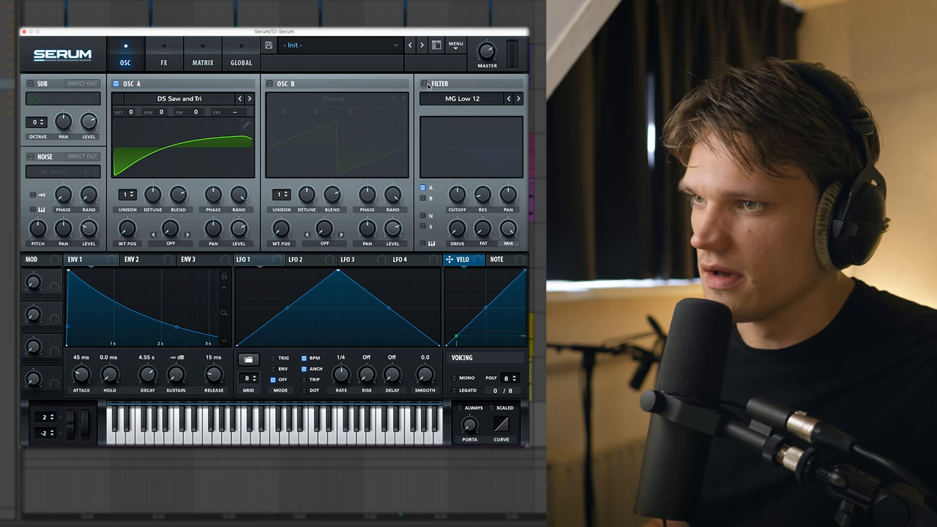
- Switch on Serum's filter section so the pluck can run through a low-pass
{"action": "left_click", "coordinate": [470, 98]}
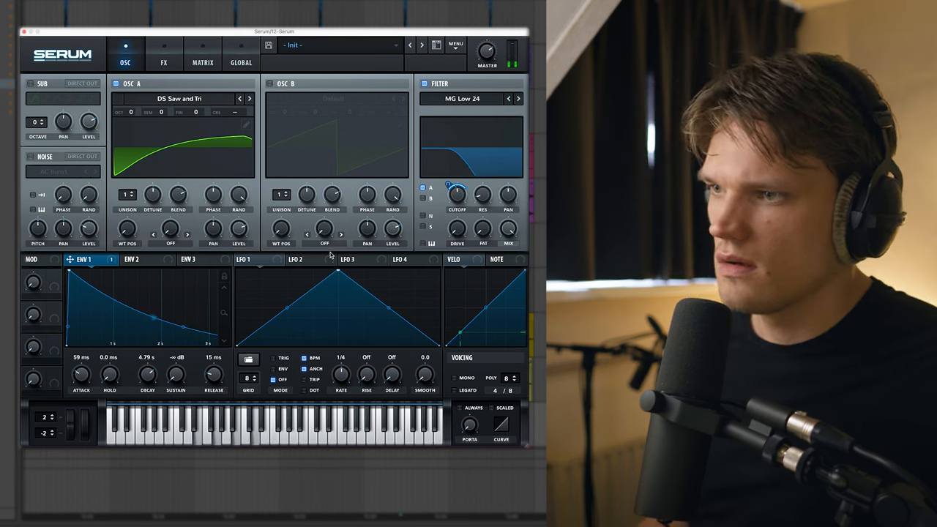
- Route Serum's LFO 1 to Osc A's fine tuning and the filter MIX knob
{"action": "left_click", "coordinate": [252, 259]}
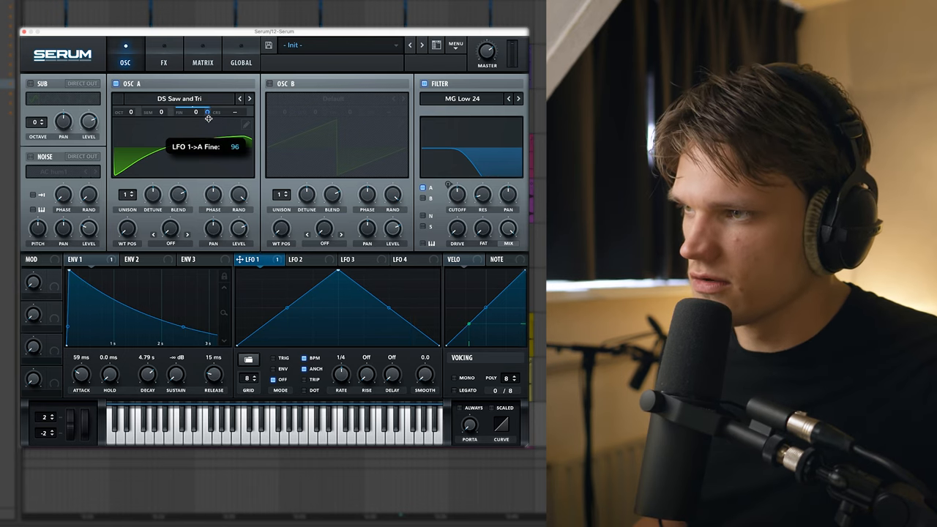
{"action": "left_click_drag", "start_coordinate": [195, 112], "coordinate": [195, 168]}
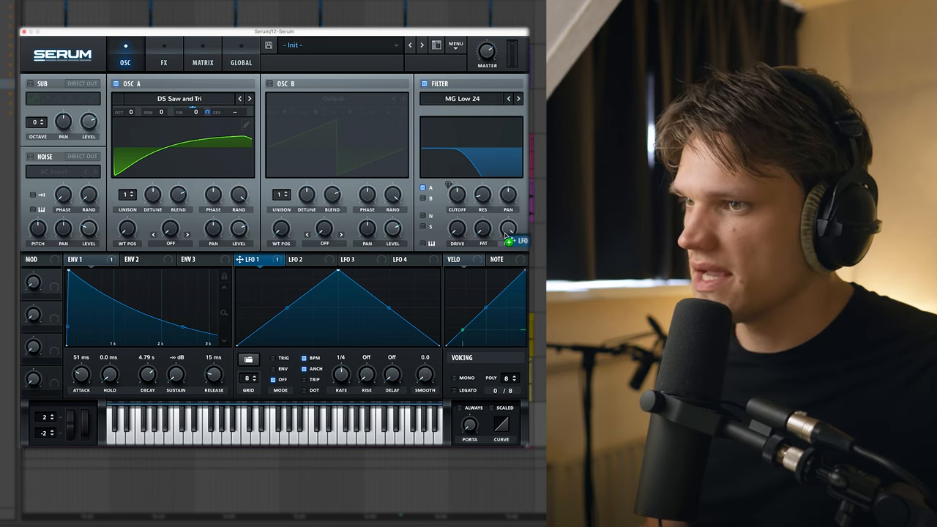
{"action": "left_click_drag", "start_coordinate": [507, 231], "coordinate": [507, 220]}
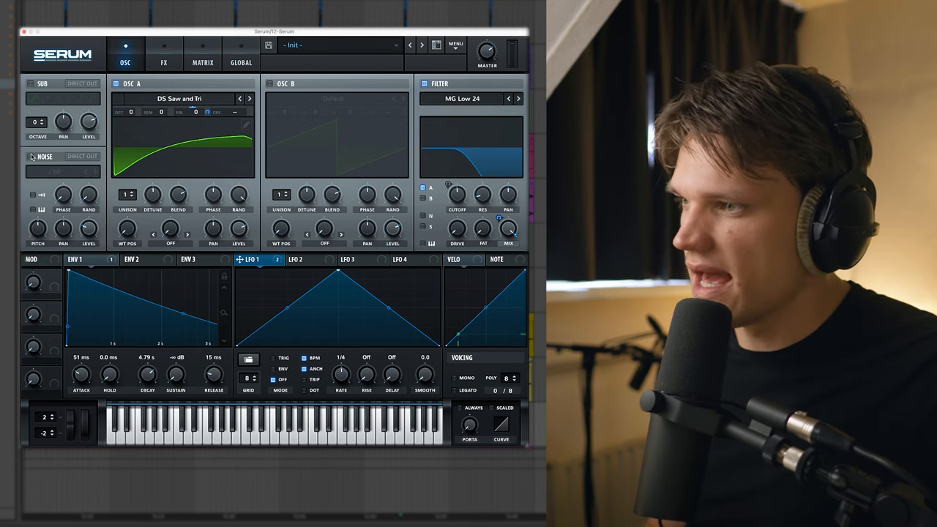
{"action": "left_click", "coordinate": [62, 171]}
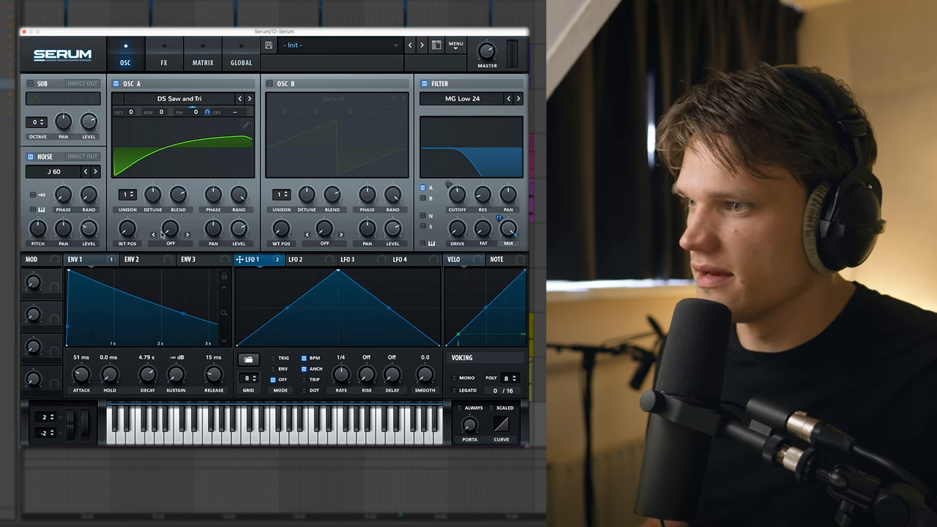
{"action": "left_click", "coordinate": [170, 244]}
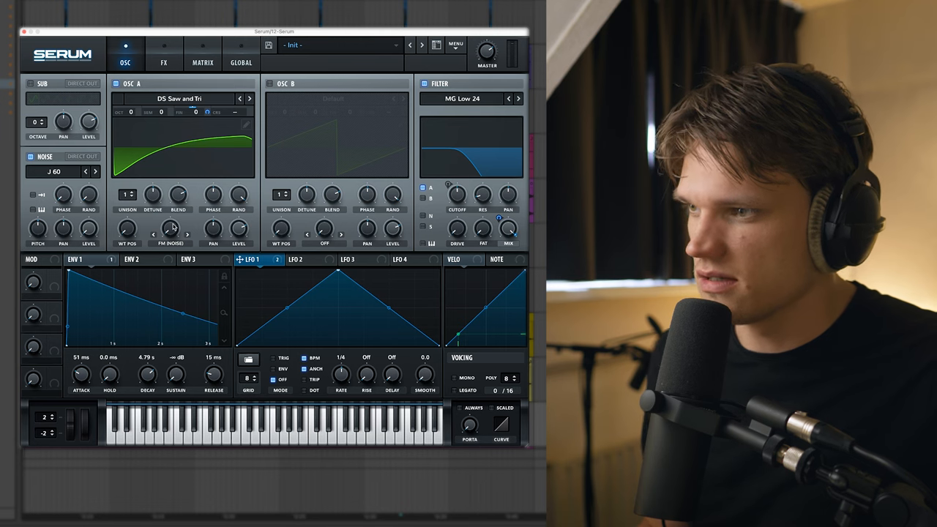
{"action": "mouse_move", "coordinate": [168, 229]}
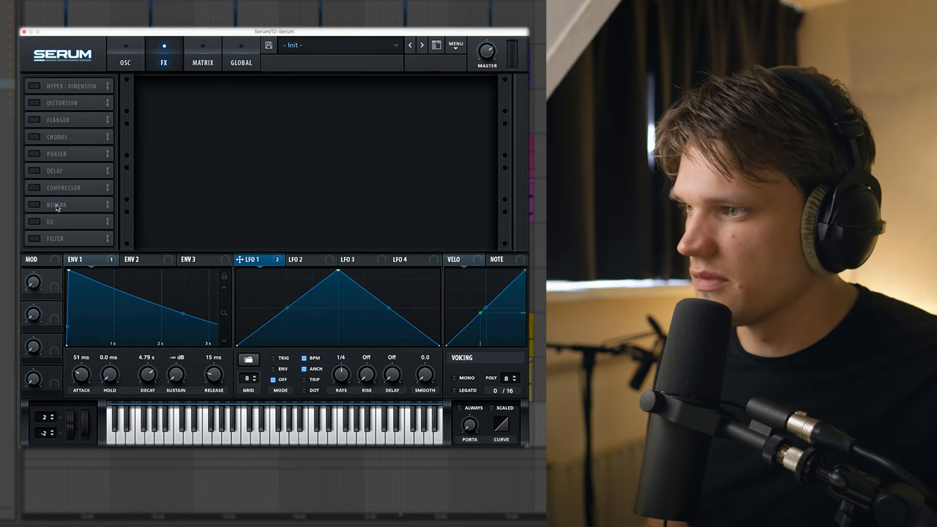
- Enable the EQ module in Serum's FX rack
{"action": "left_click", "coordinate": [35, 221]}
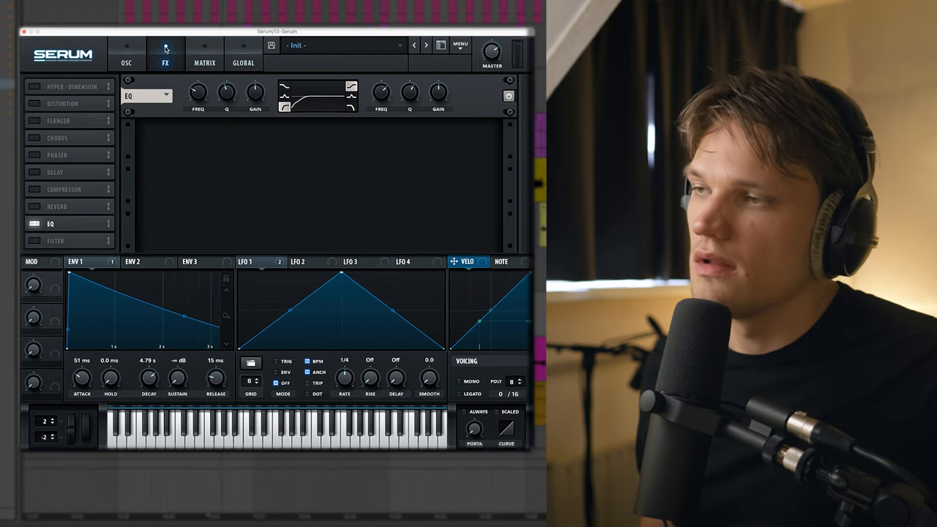
- Return Serum to the OSC page showing oscillator A's saw-and-triangle wavetable
{"action": "left_click", "coordinate": [125, 55]}
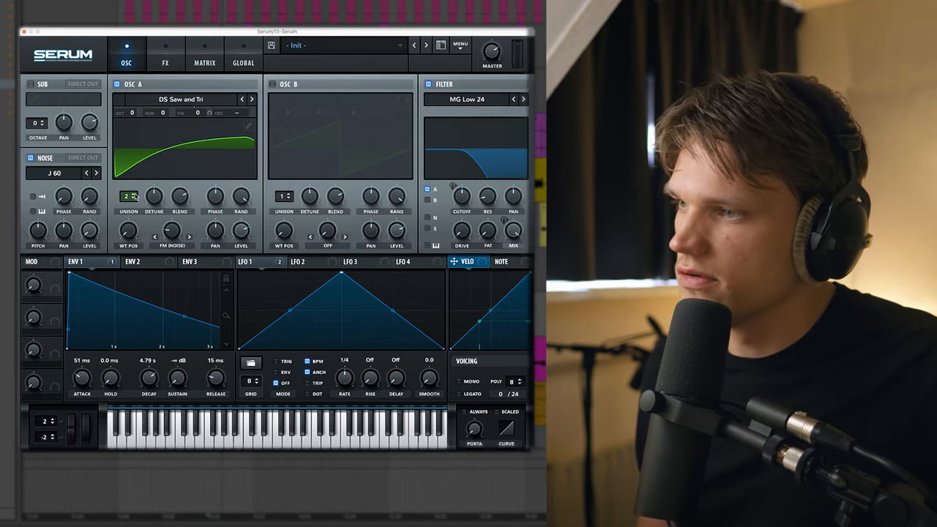
{"action": "left_click", "coordinate": [126, 194]}
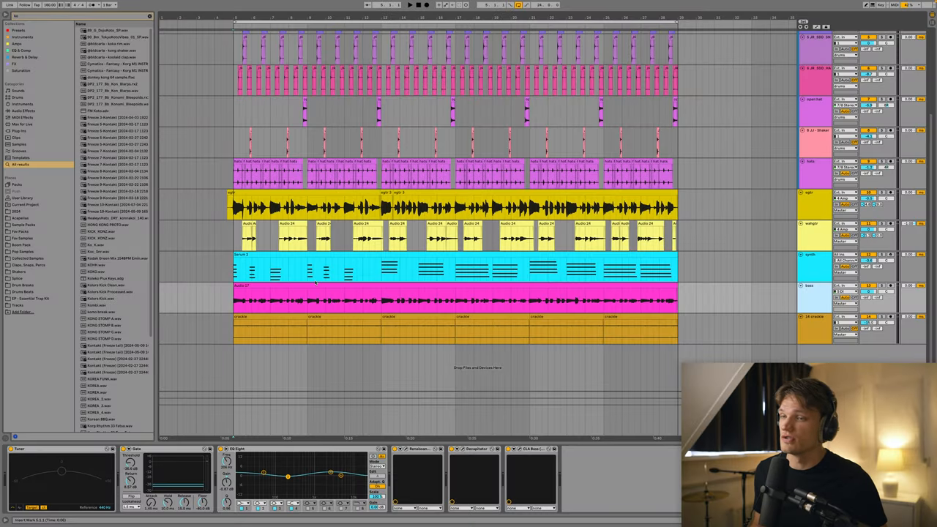
- Select the synth track and load Kontakt 7 from the browser search results
{"action": "left_click", "coordinate": [811, 268]}
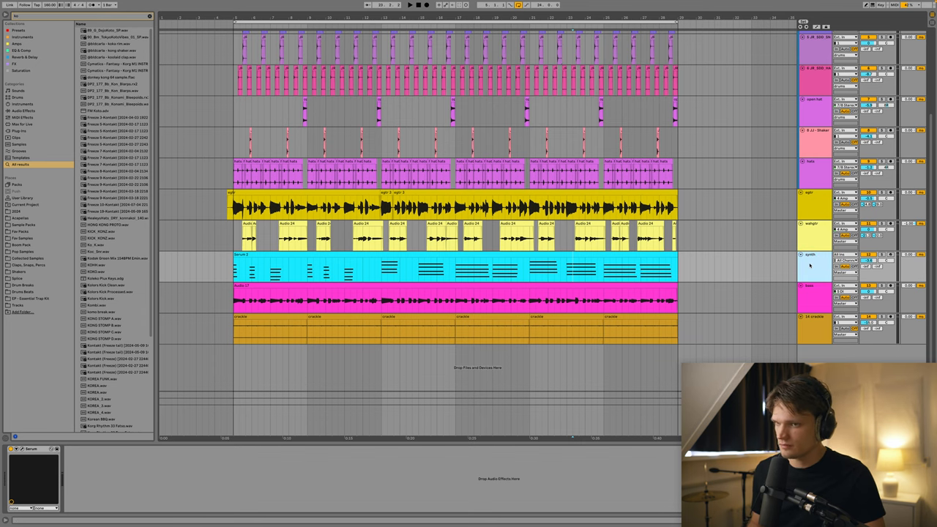
{"action": "mouse_move", "coordinate": [819, 268]}
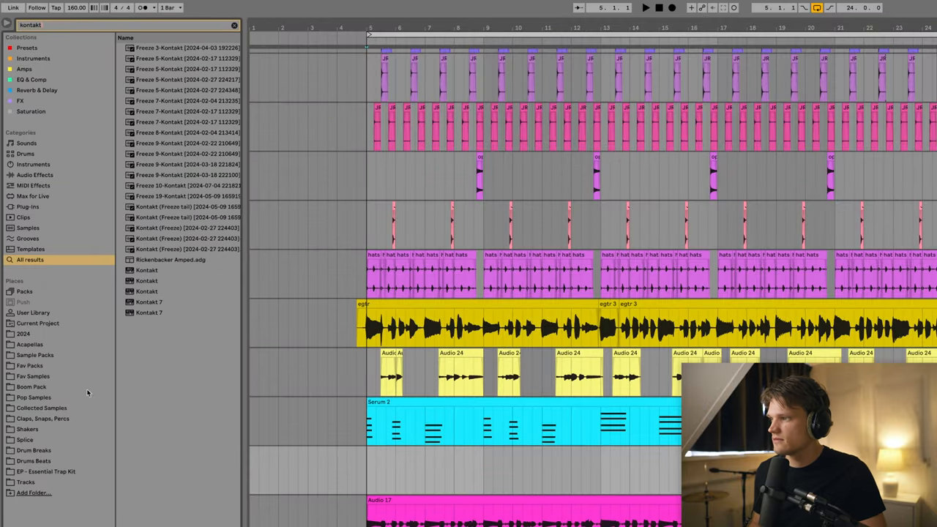
{"action": "left_click", "coordinate": [33, 58]}
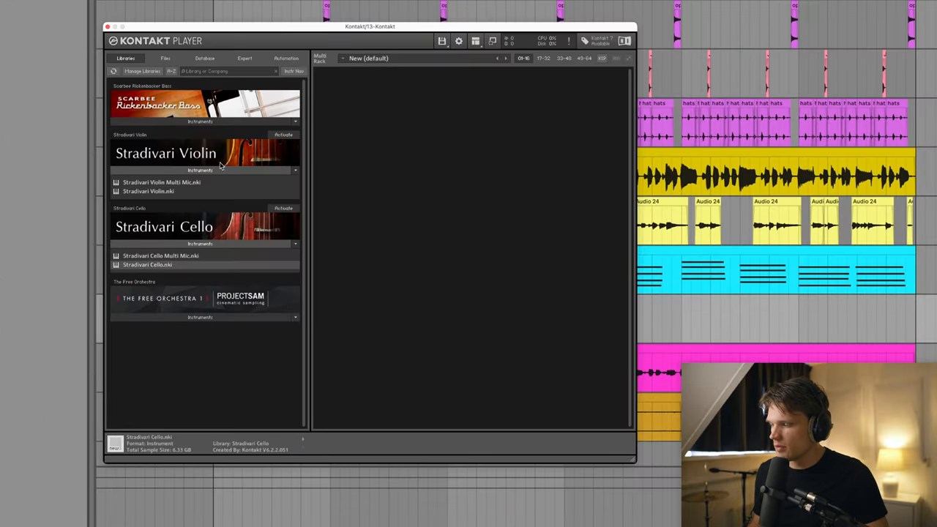
{"action": "double_click", "coordinate": [147, 264]}
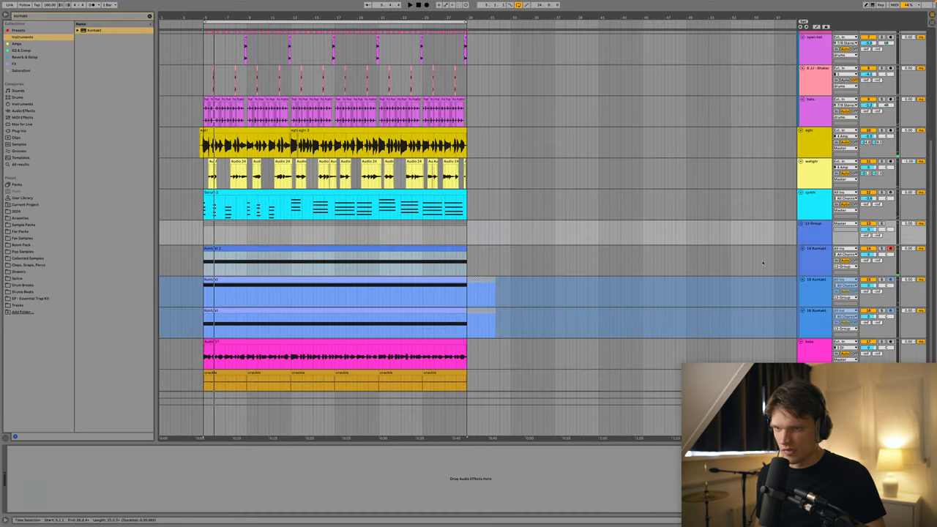
- Pan the three Kontakt string tracks to 50R, 12R and 50L, soloing each to check
{"action": "right_click", "coordinate": [812, 203]}
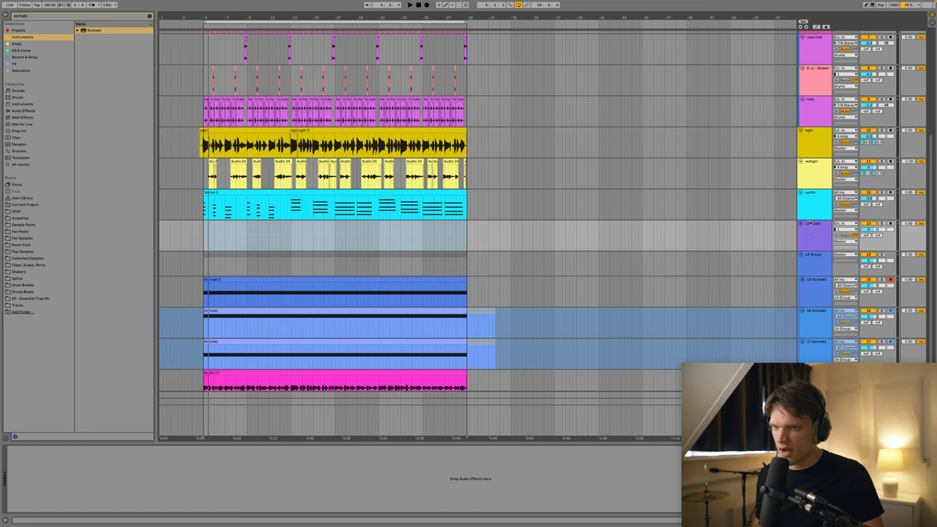
{"action": "left_click", "coordinate": [845, 223]}
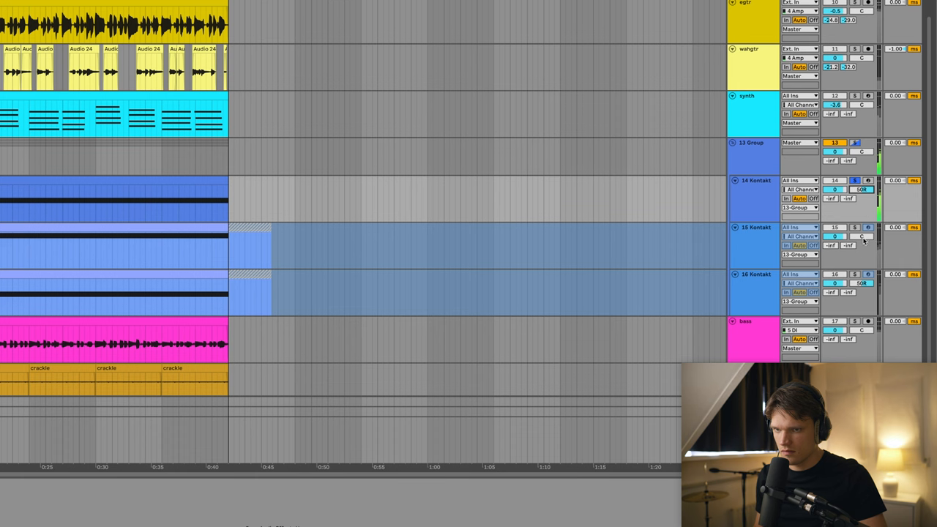
{"action": "left_click", "coordinate": [854, 274]}
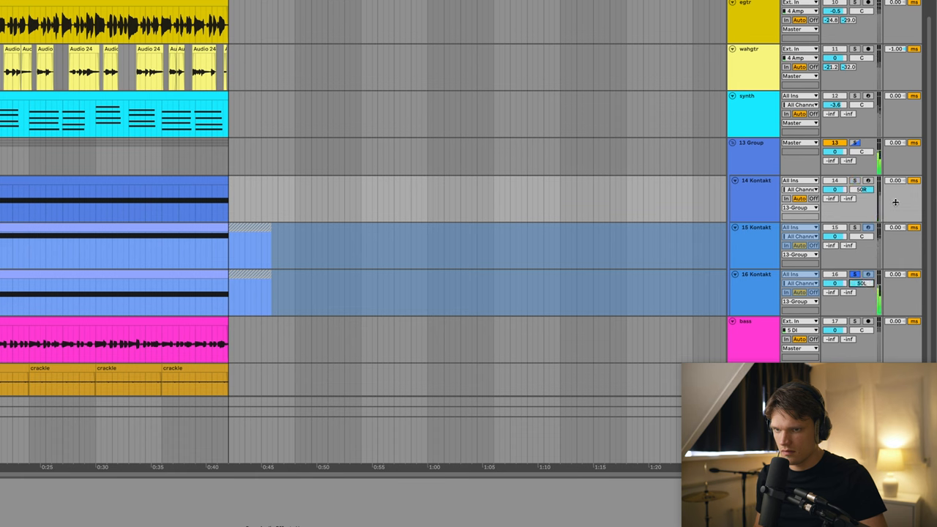
{"action": "left_click", "coordinate": [855, 227]}
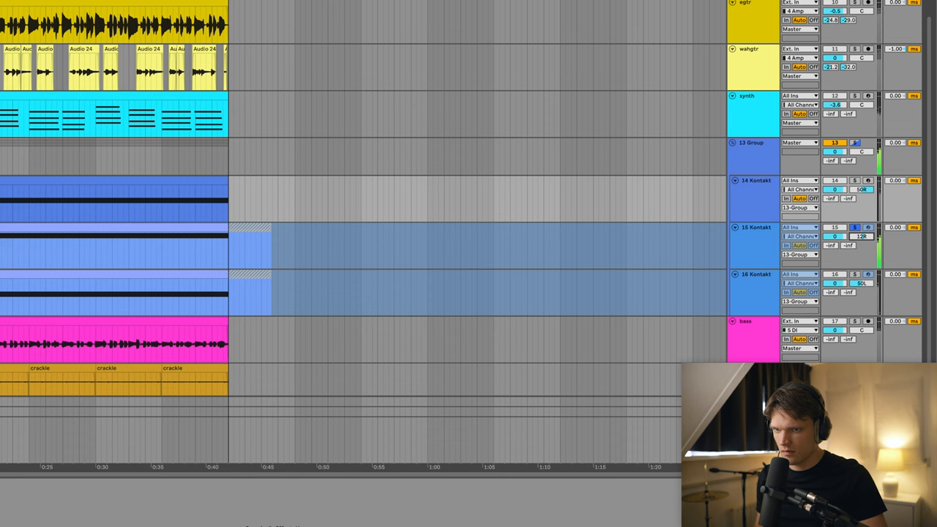
{"action": "left_click", "coordinate": [800, 142]}
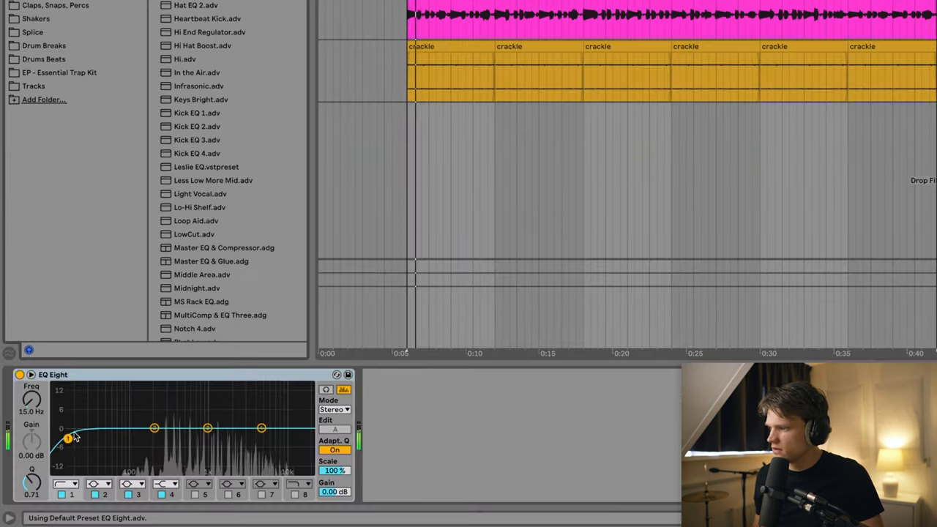
- Cut the strings' lows with EQ Eight band 1 and roll off highs with band 8
{"action": "left_click_drag", "start_coordinate": [68, 439], "coordinate": [135, 439]}
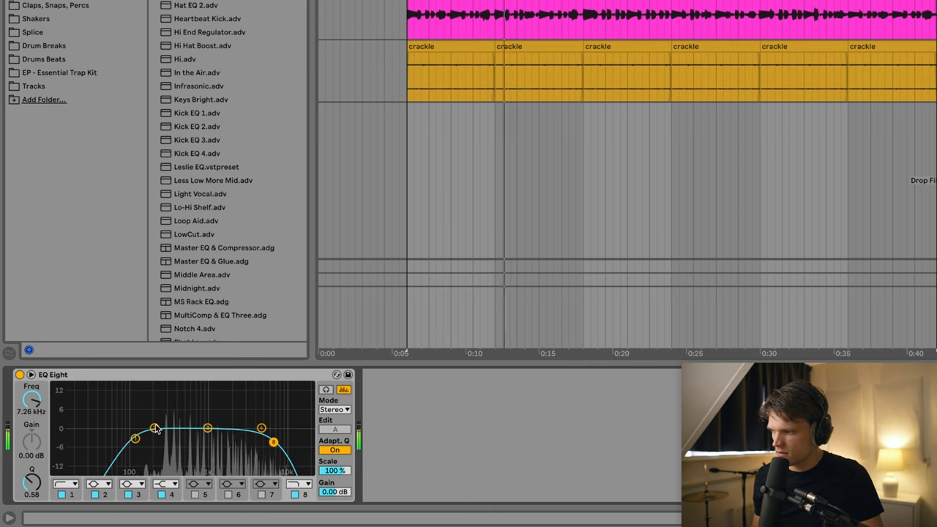
{"action": "left_click_drag", "start_coordinate": [156, 429], "coordinate": [179, 445]}
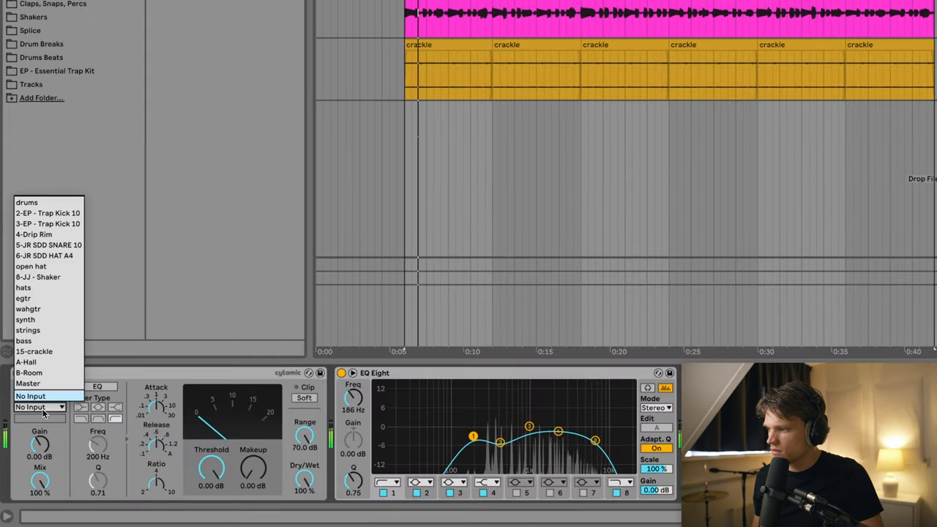
- Key the strings compressor from 2-EP - Trap Kick 10 and pull its threshold down
{"action": "left_click", "coordinate": [48, 213]}
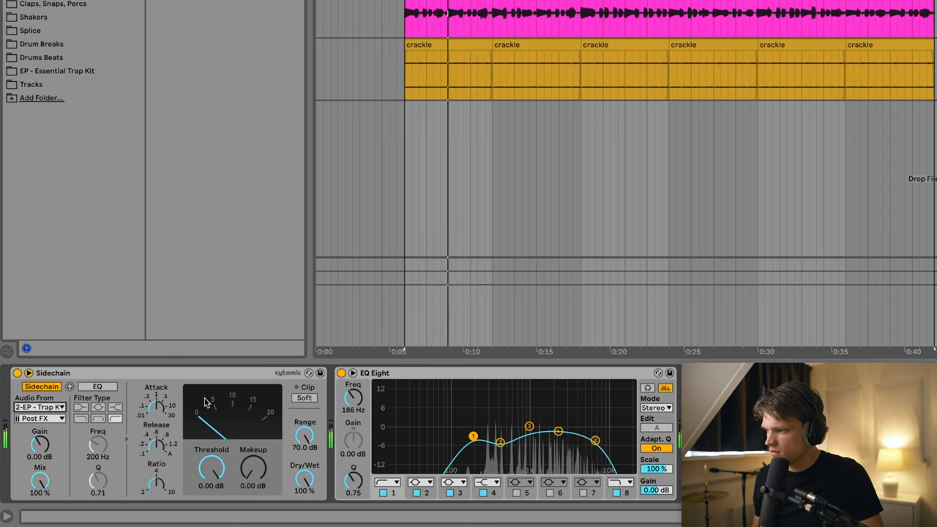
{"action": "left_click_drag", "start_coordinate": [212, 465], "coordinate": [212, 476]}
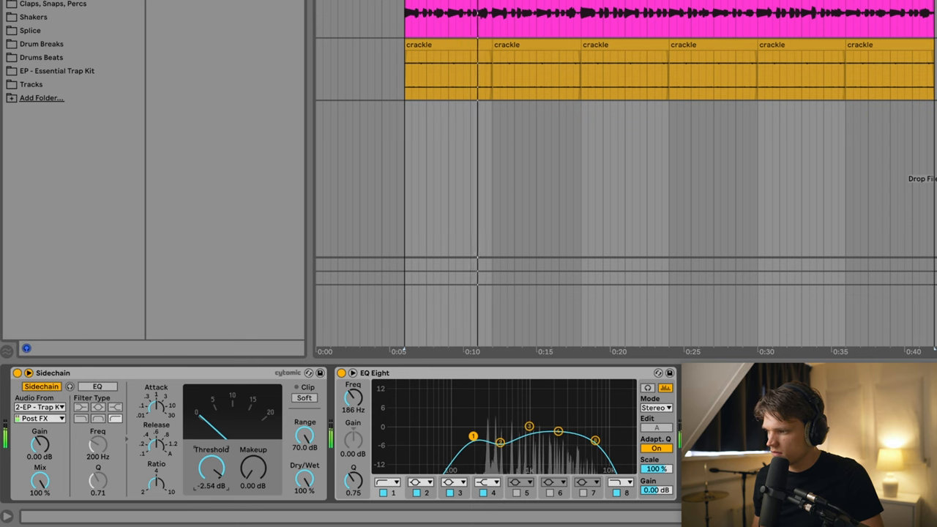
{"action": "left_click_drag", "start_coordinate": [211, 464], "coordinate": [211, 476]}
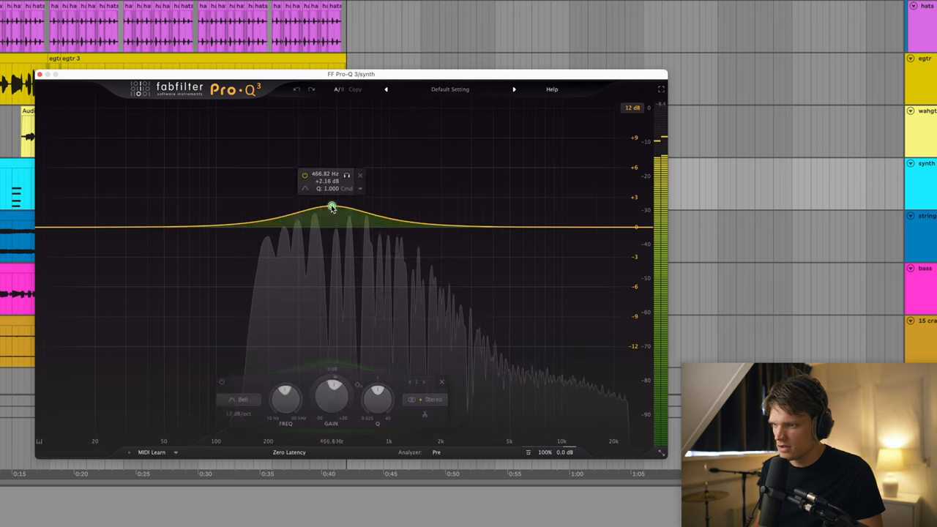
- Raise a wide Pro-Q 3 bell on the synth to about +6.4 dB near 598 Hz
{"action": "left_click_drag", "start_coordinate": [331, 207], "coordinate": [350, 165]}
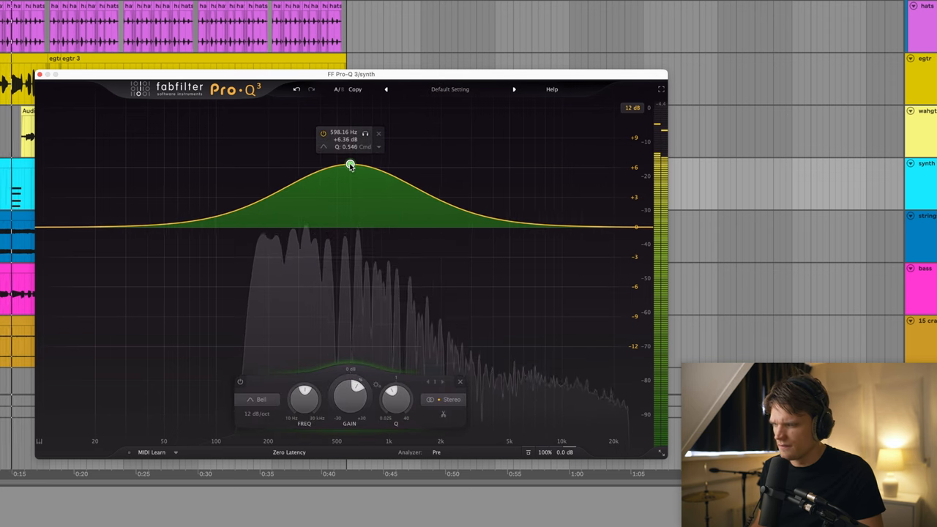
{"action": "left_click_drag", "start_coordinate": [350, 165], "coordinate": [337, 163]}
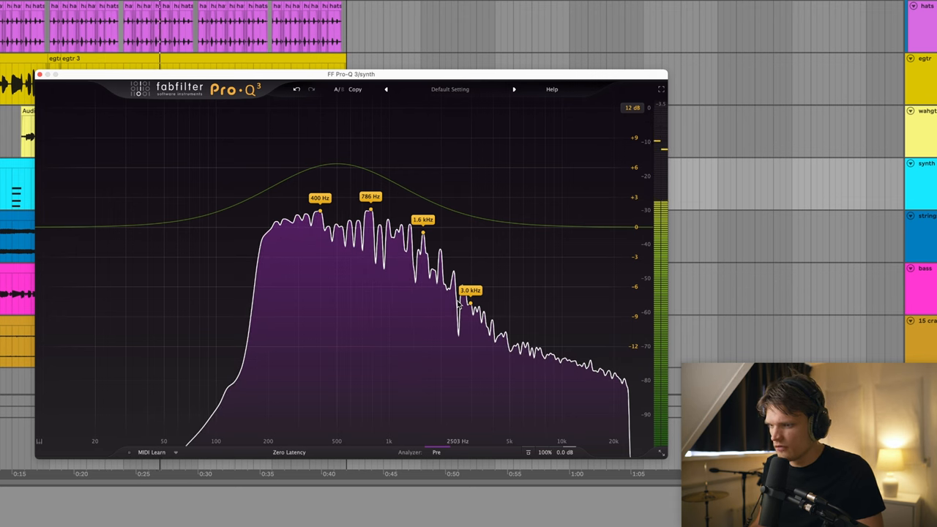
{"action": "left_click", "coordinate": [336, 164]}
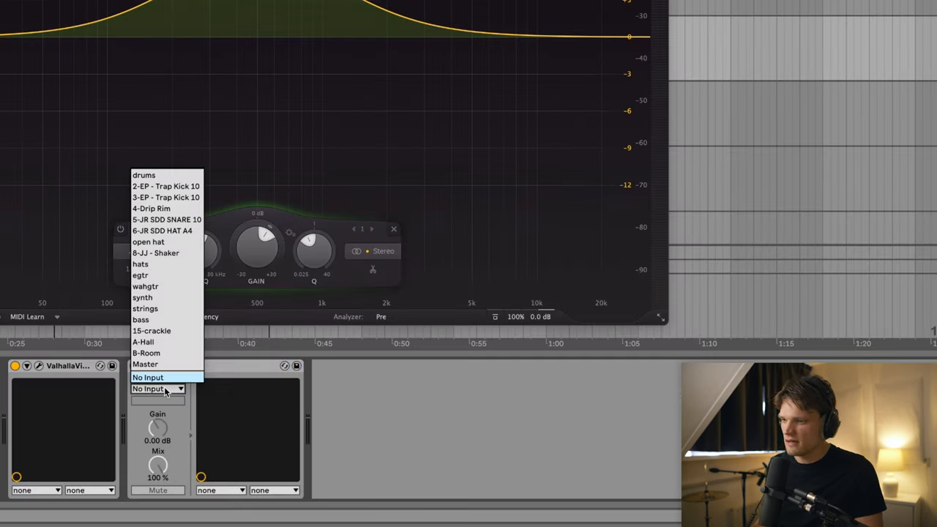
{"action": "mouse_move", "coordinate": [165, 297]}
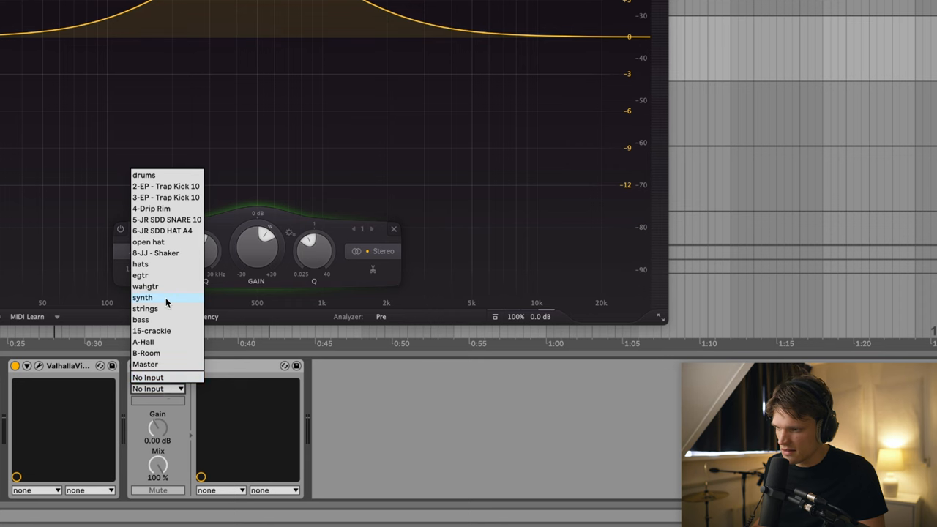
- Key the strings' Pro-Q 3 from the synth with a zero-gain, negative-range dynamic bell near 500 Hz
{"action": "left_click", "coordinate": [142, 298]}
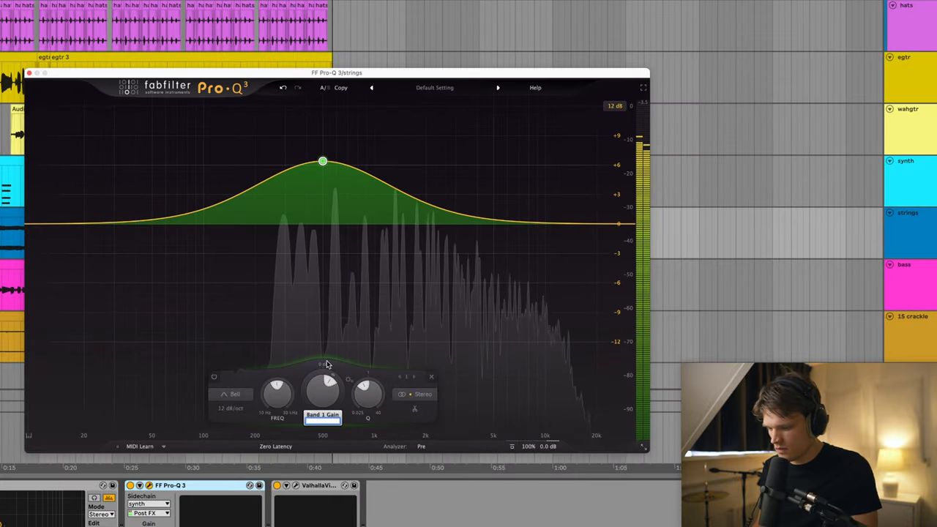
{"action": "left_click_drag", "start_coordinate": [322, 161], "coordinate": [322, 224]}
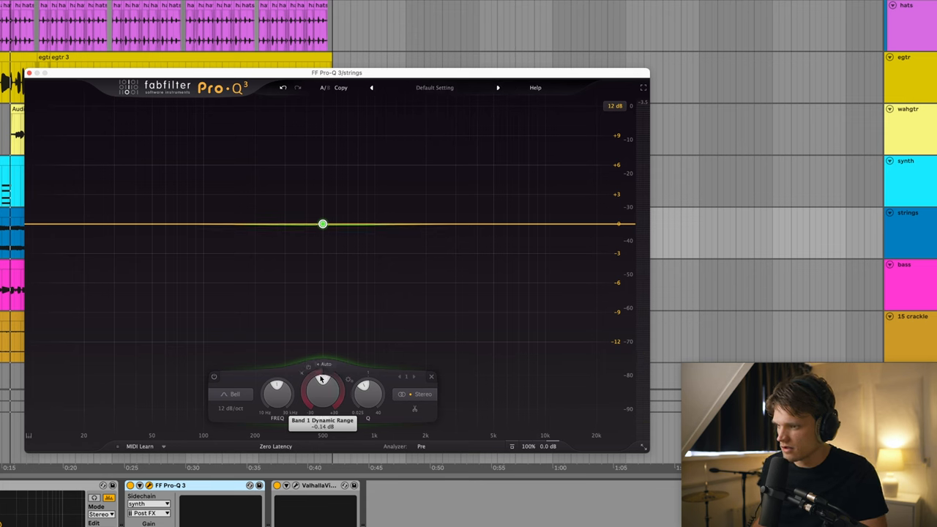
{"action": "left_click_drag", "start_coordinate": [320, 378], "coordinate": [316, 403]}
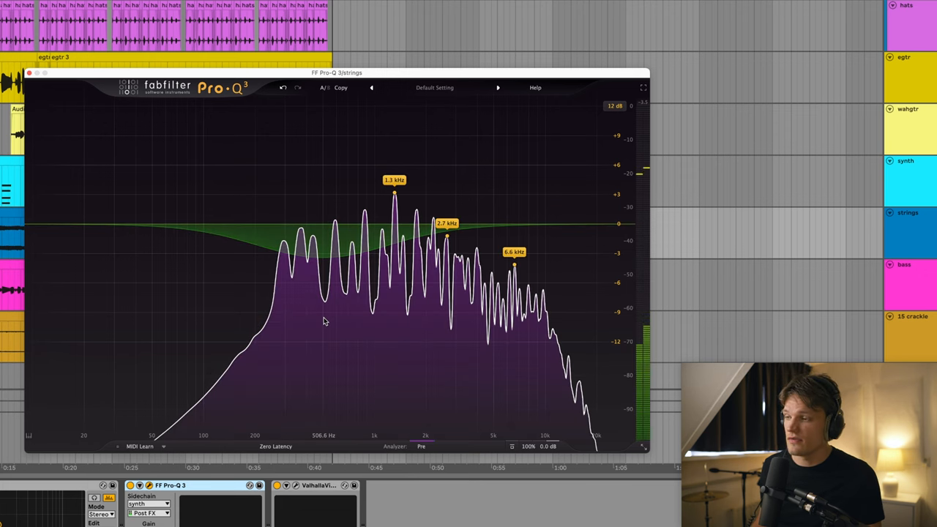
{"action": "mouse_move", "coordinate": [363, 269]}
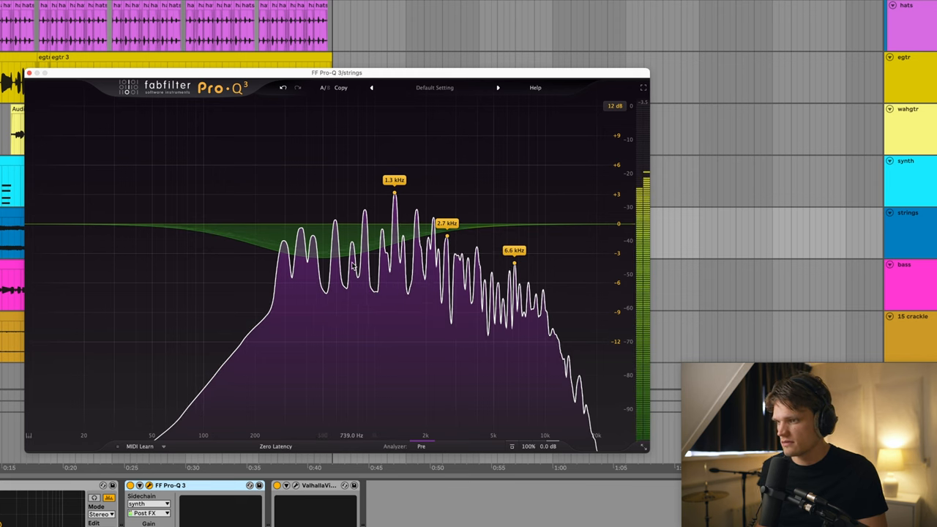
{"action": "left_click", "coordinate": [323, 224]}
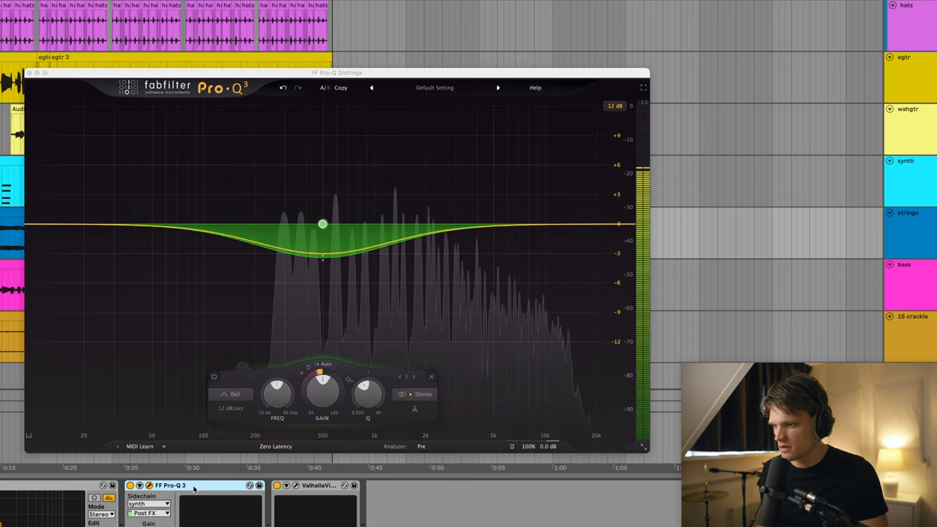